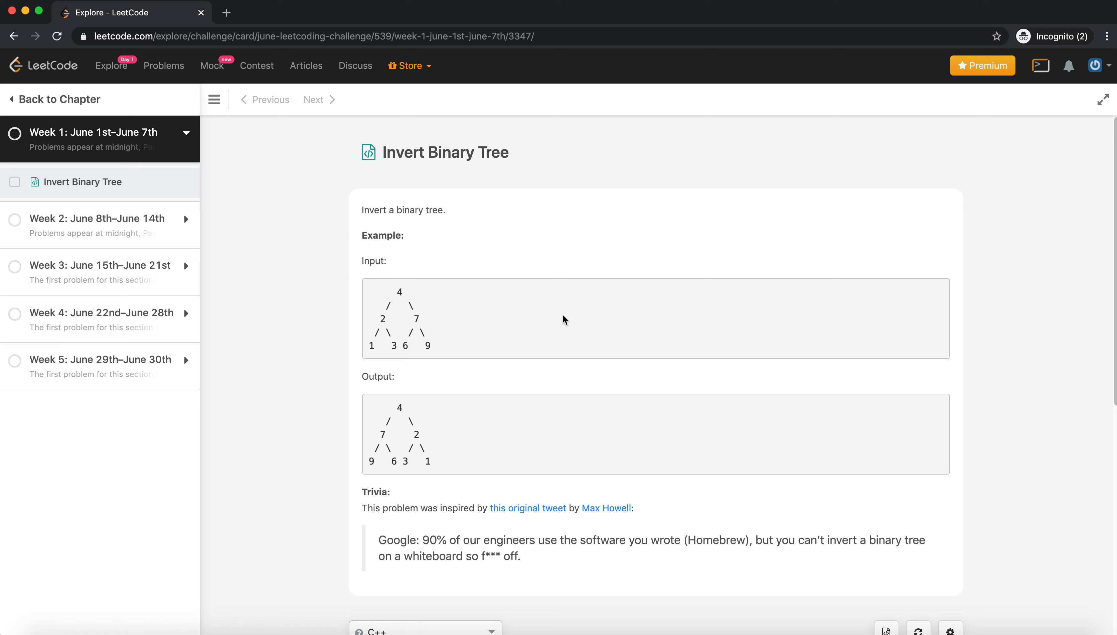
mouse_move(689, 341)
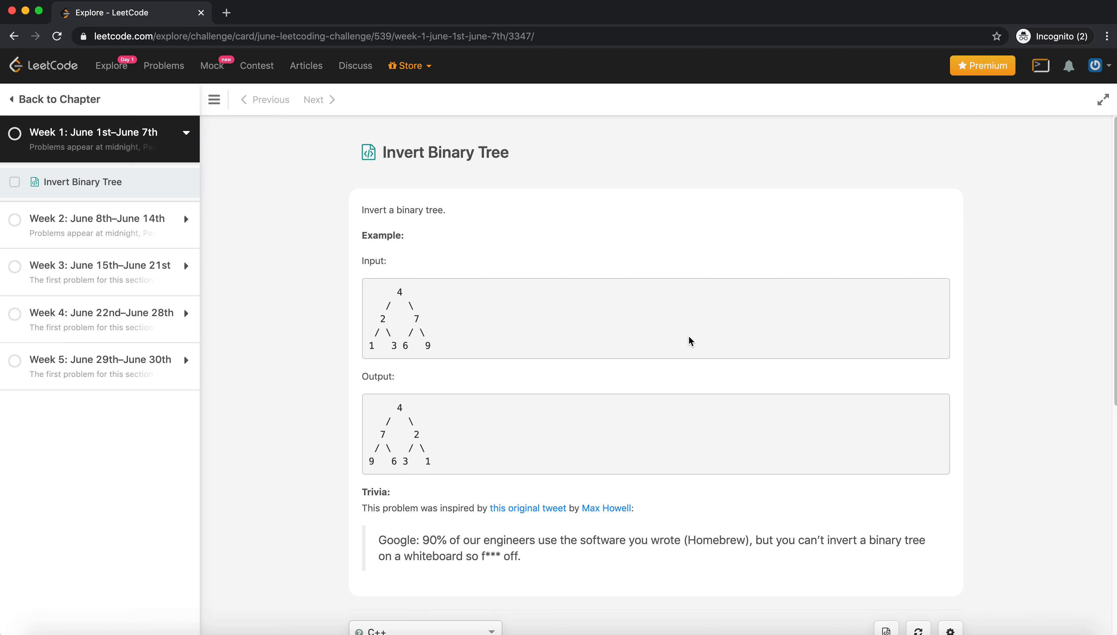
mouse_move(296, 213)
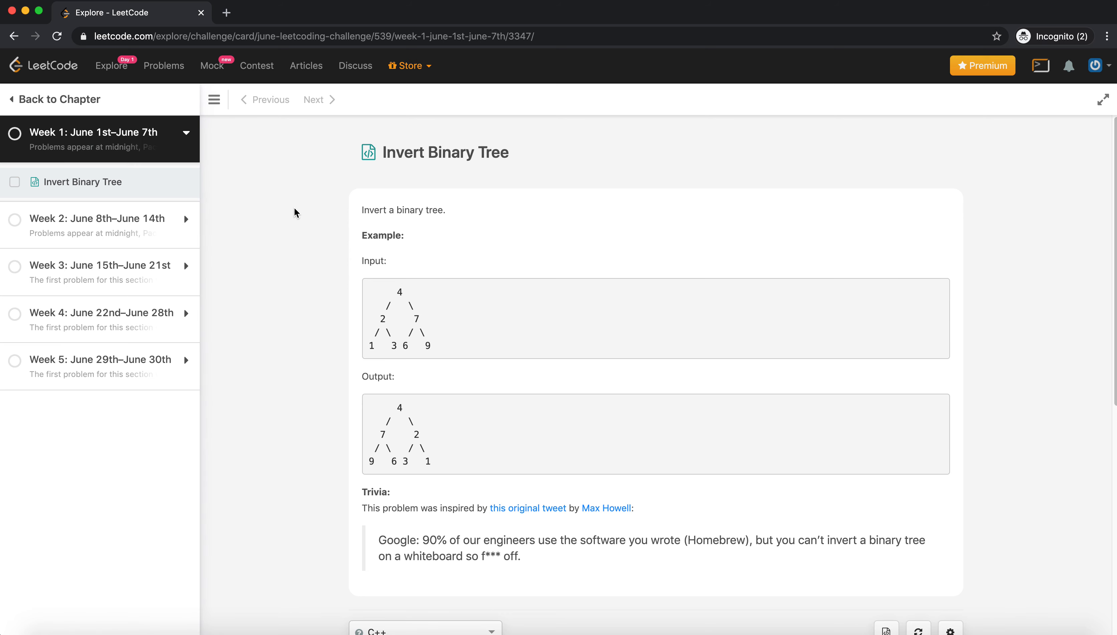
mouse_move(320, 259)
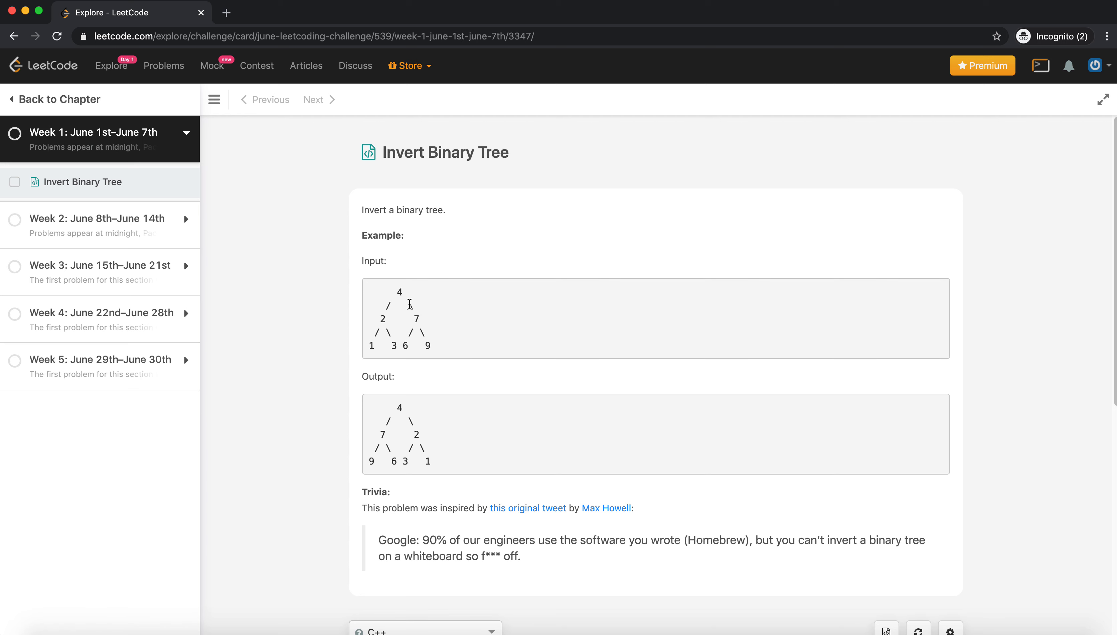
Read through the Invert Binary Tree problem and its example, then place the cursor in the Java editor.
scroll("down", 3)
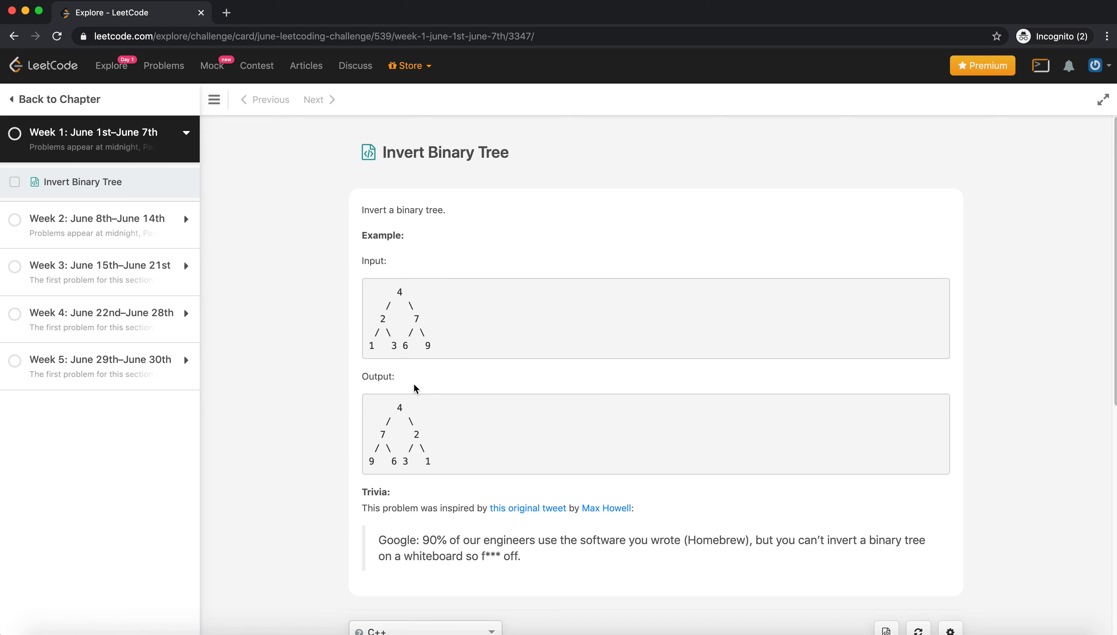
mouse_move(458, 408)
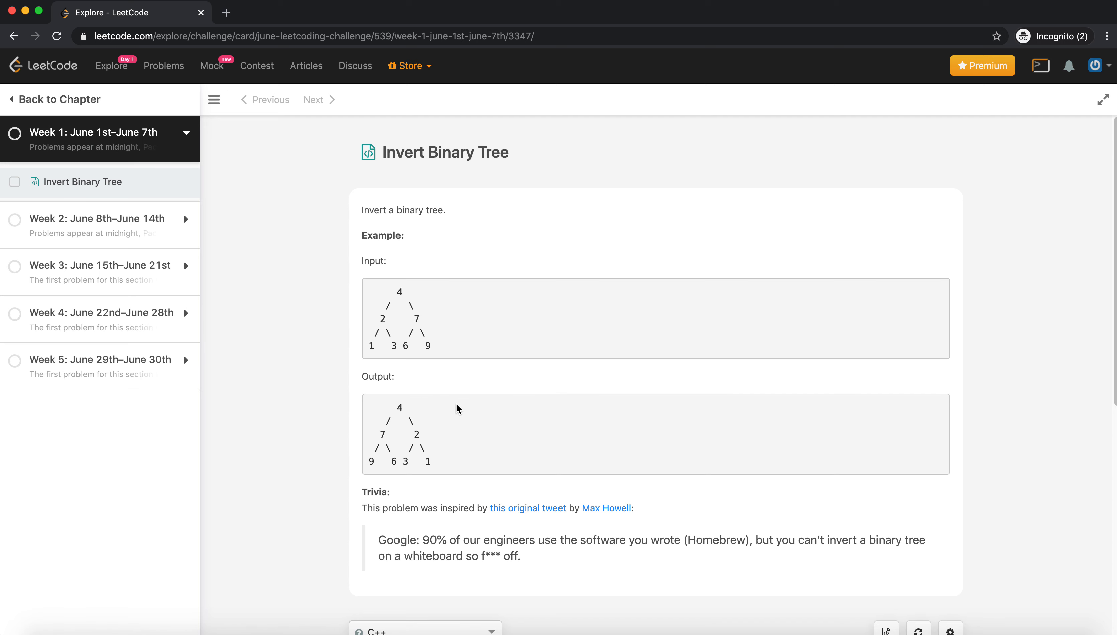
mouse_move(410, 408)
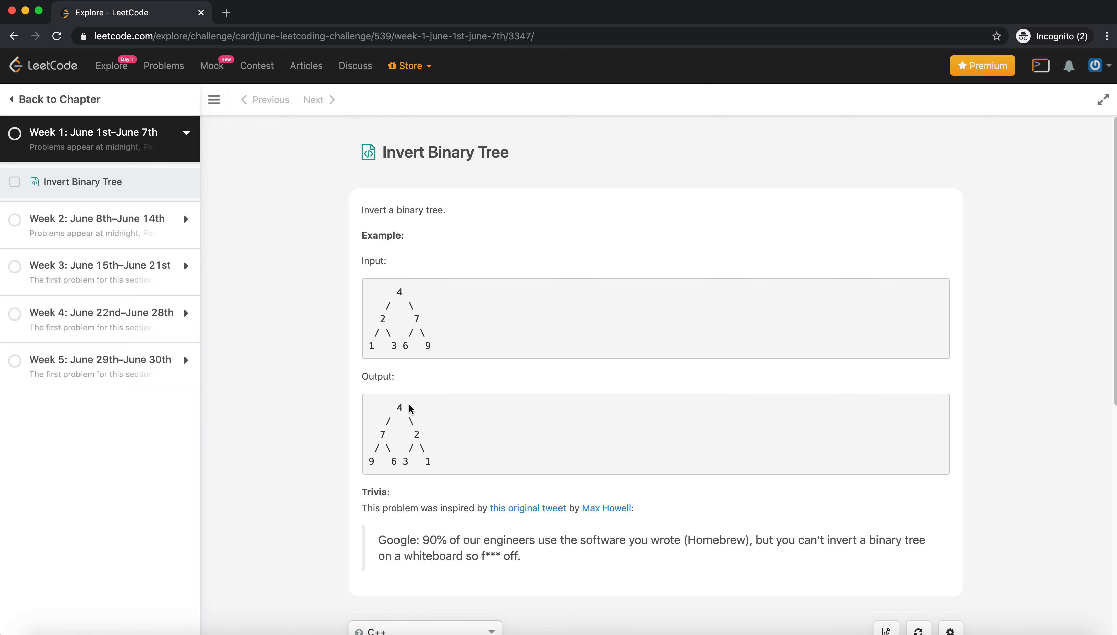
mouse_move(416, 389)
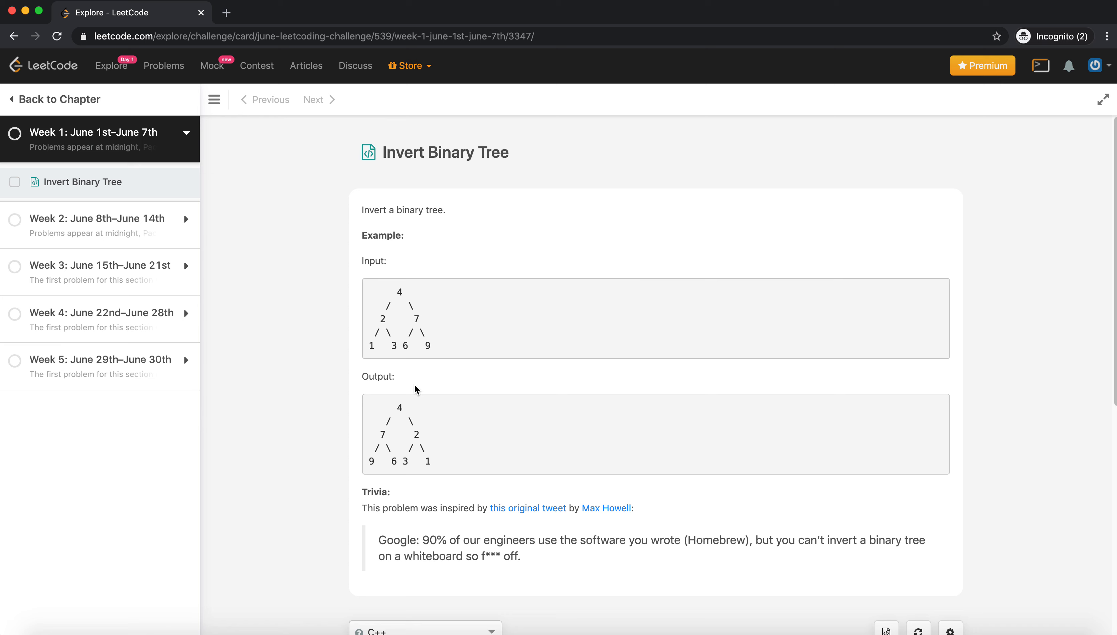
mouse_move(390, 293)
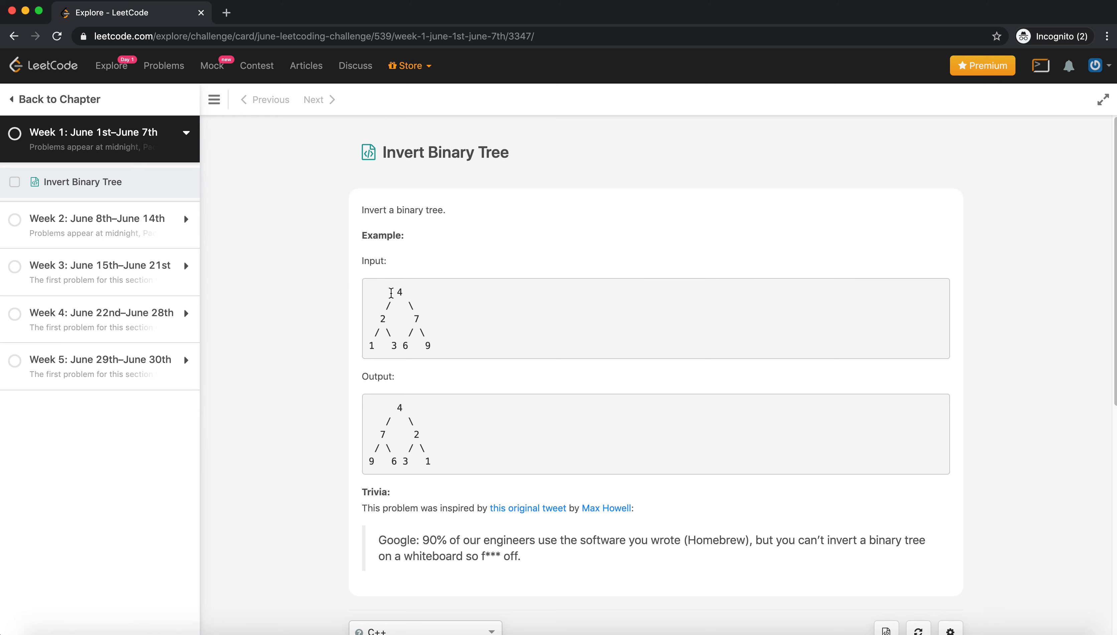
mouse_move(368, 371)
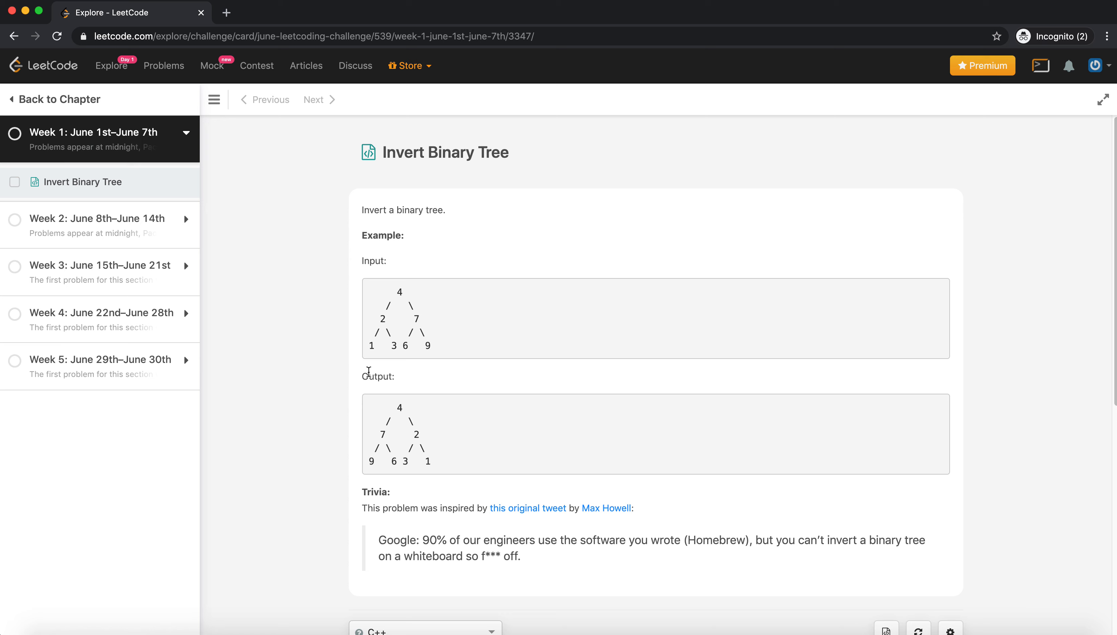
mouse_move(548, 428)
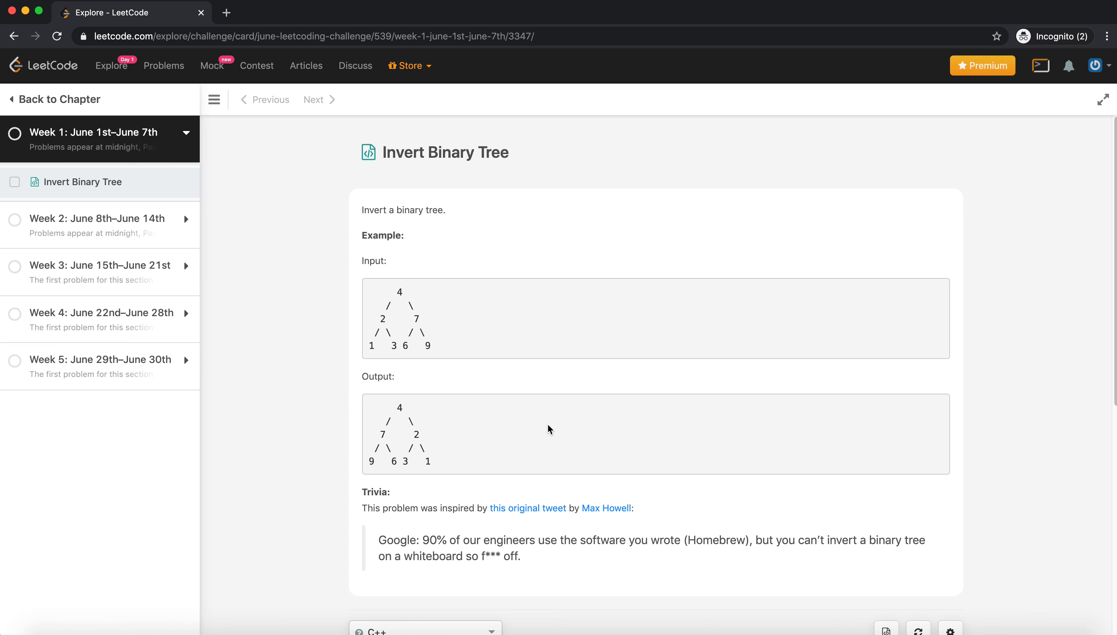
mouse_move(413, 403)
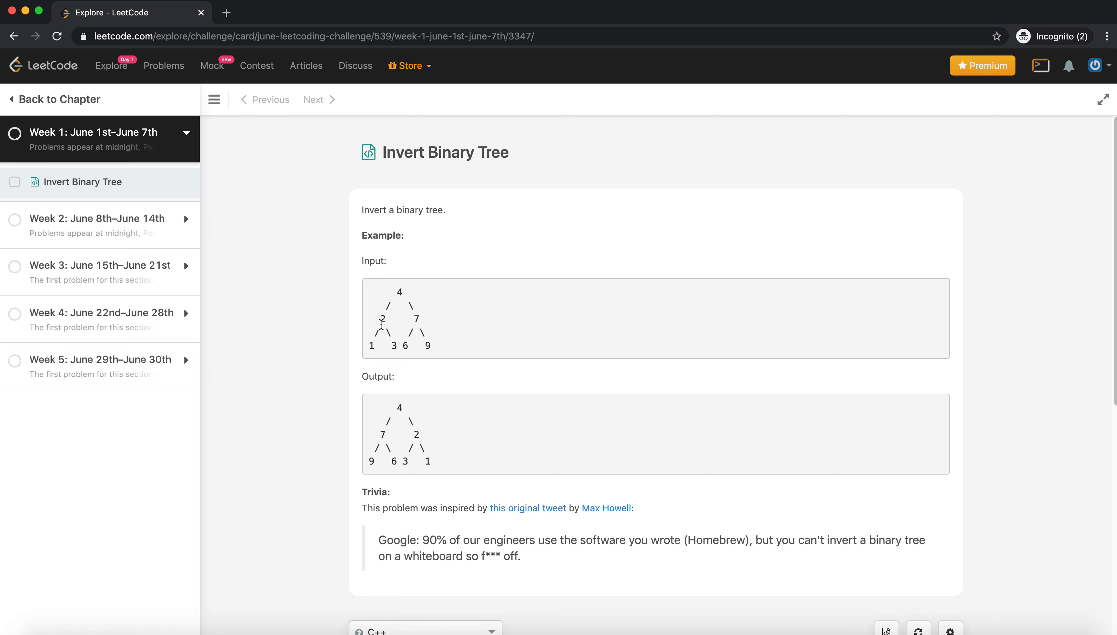
scroll("down", 3)
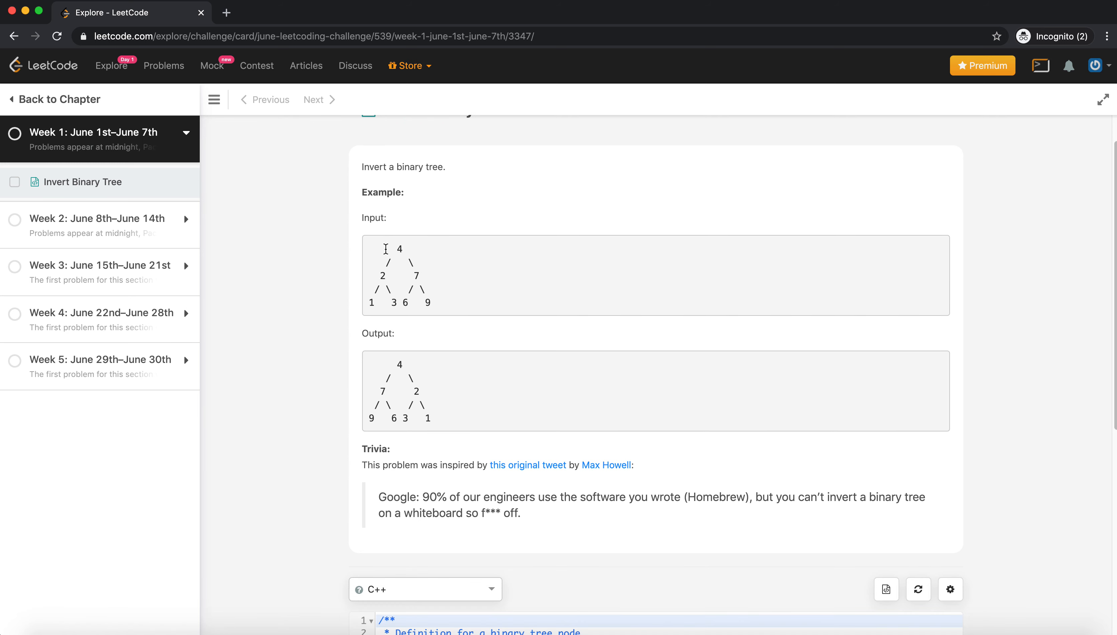
mouse_move(423, 277)
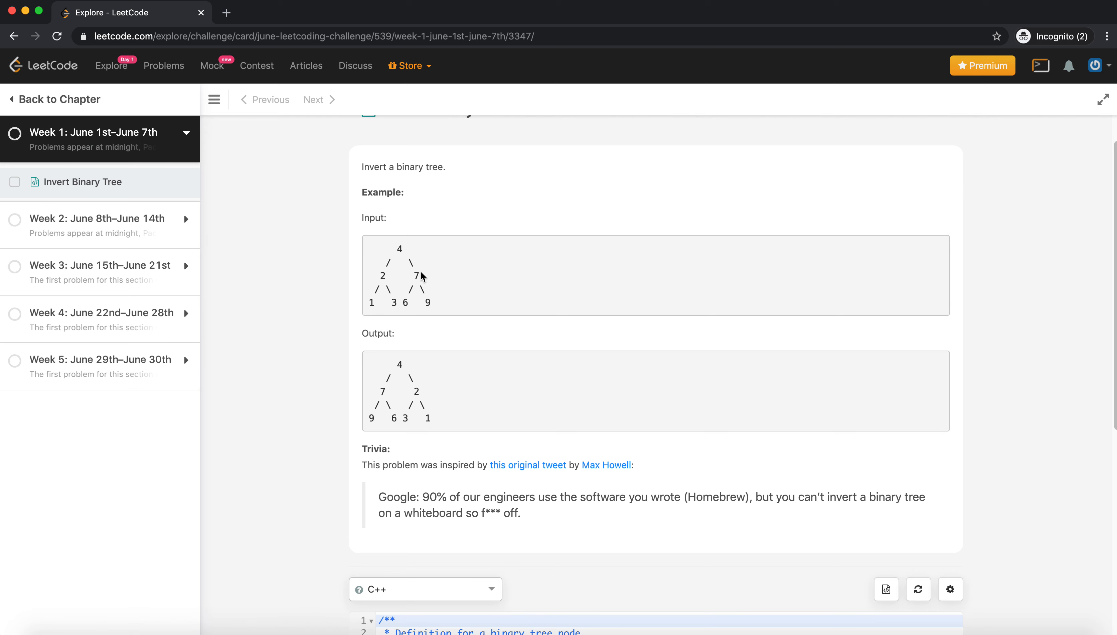
scroll("down", 3)
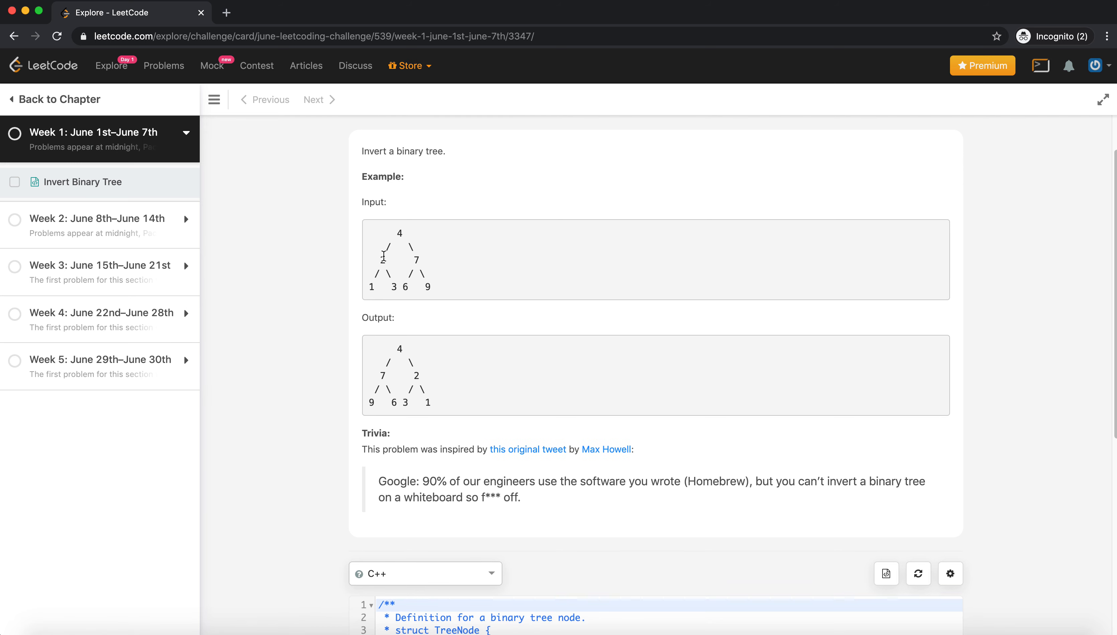
scroll("down", 3)
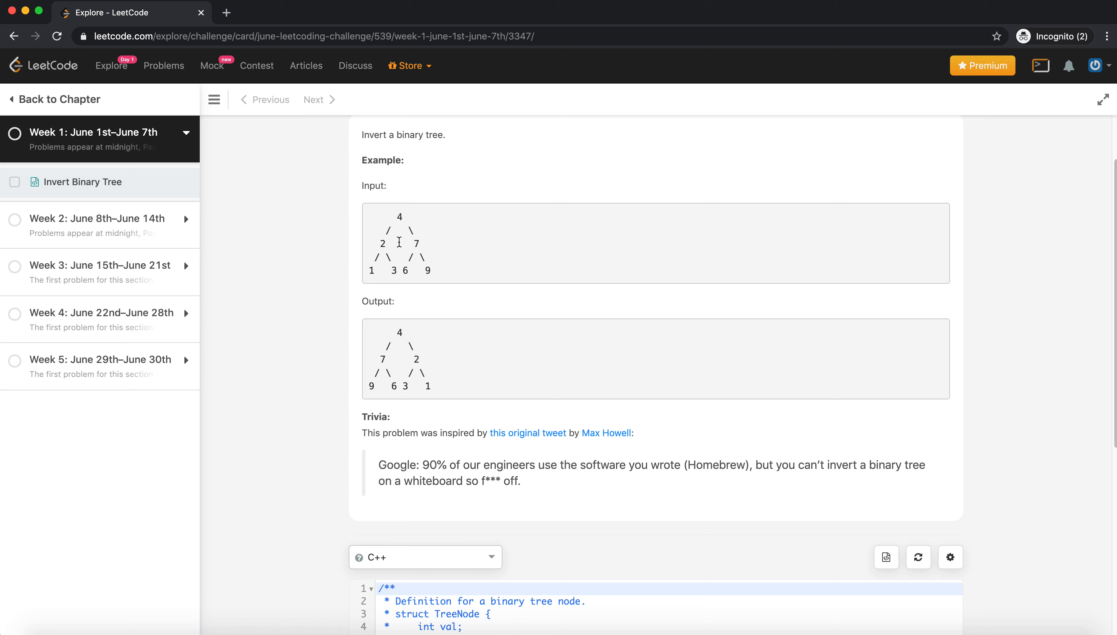
scroll("up", 3)
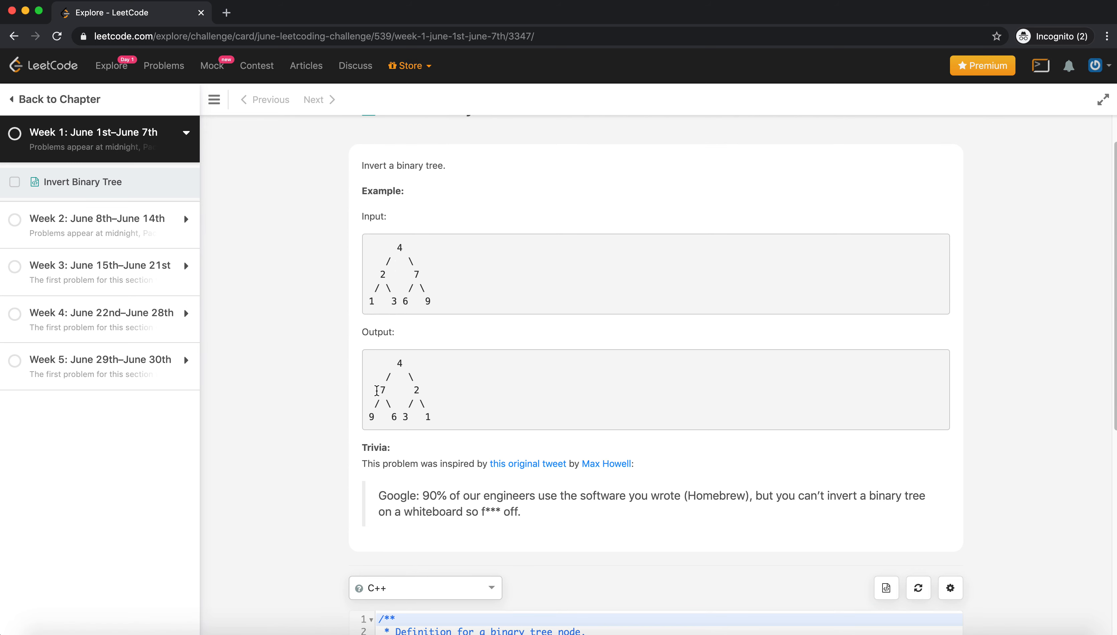
mouse_move(391, 284)
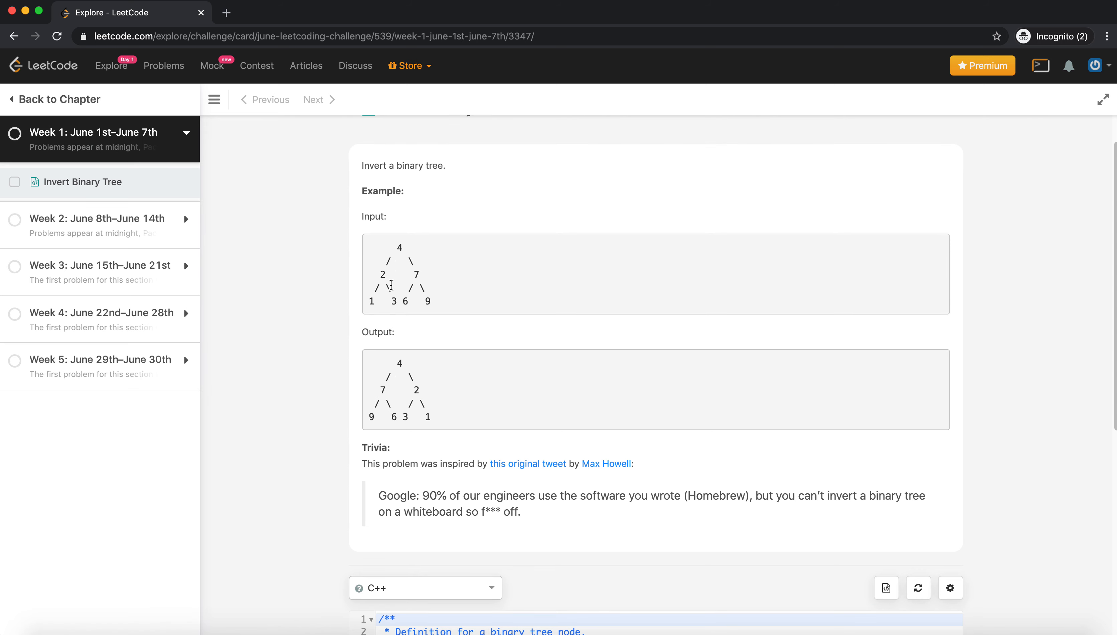
double_click(415, 274)
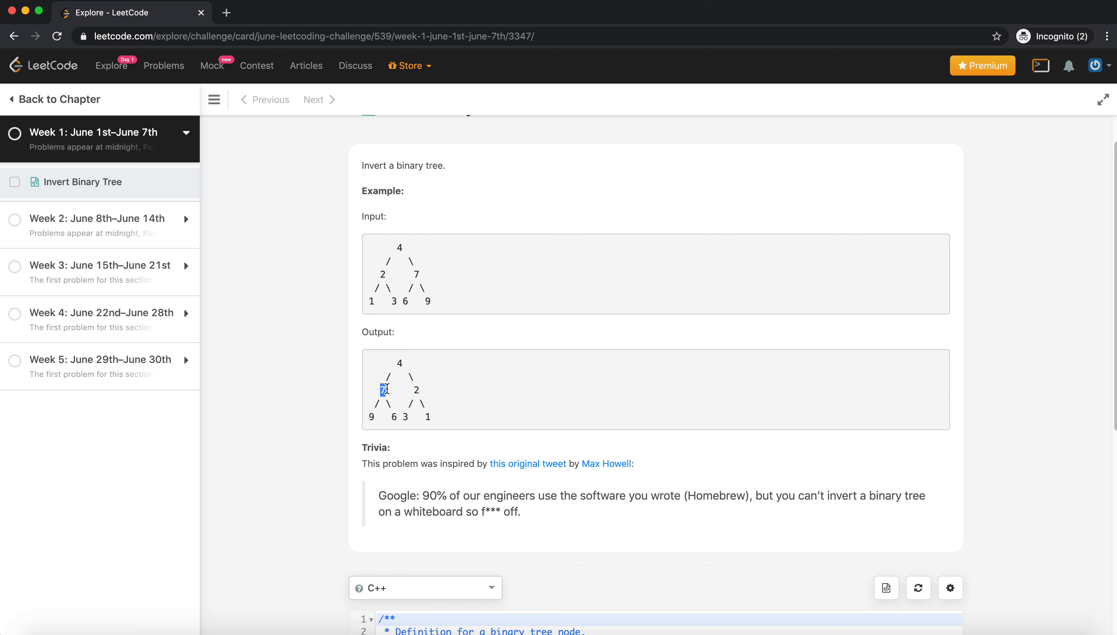
mouse_move(411, 389)
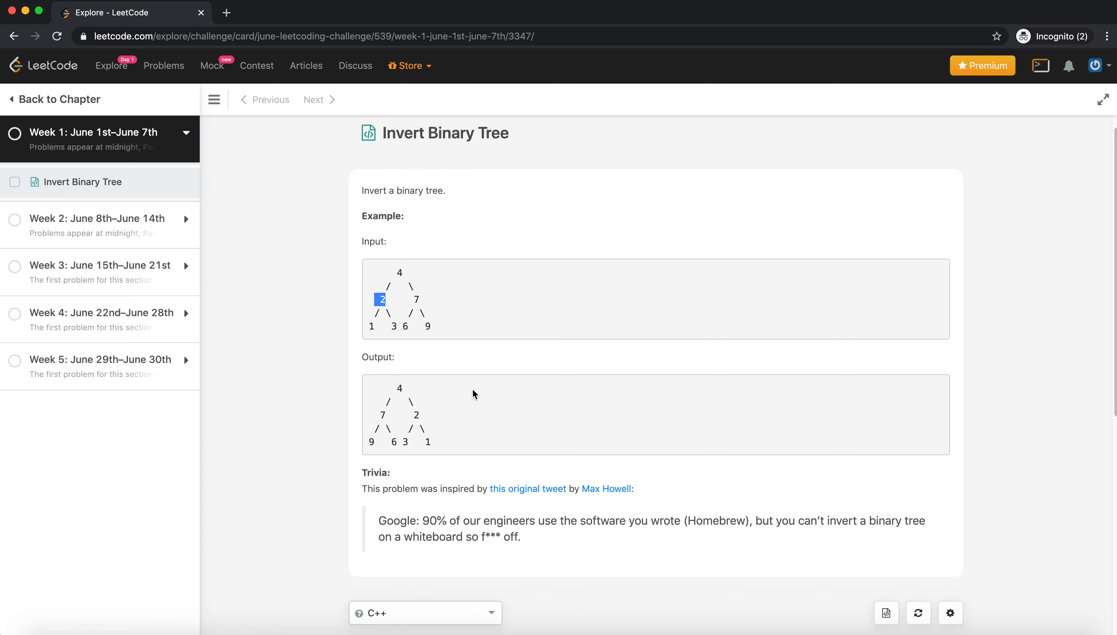
scroll("down", 3)
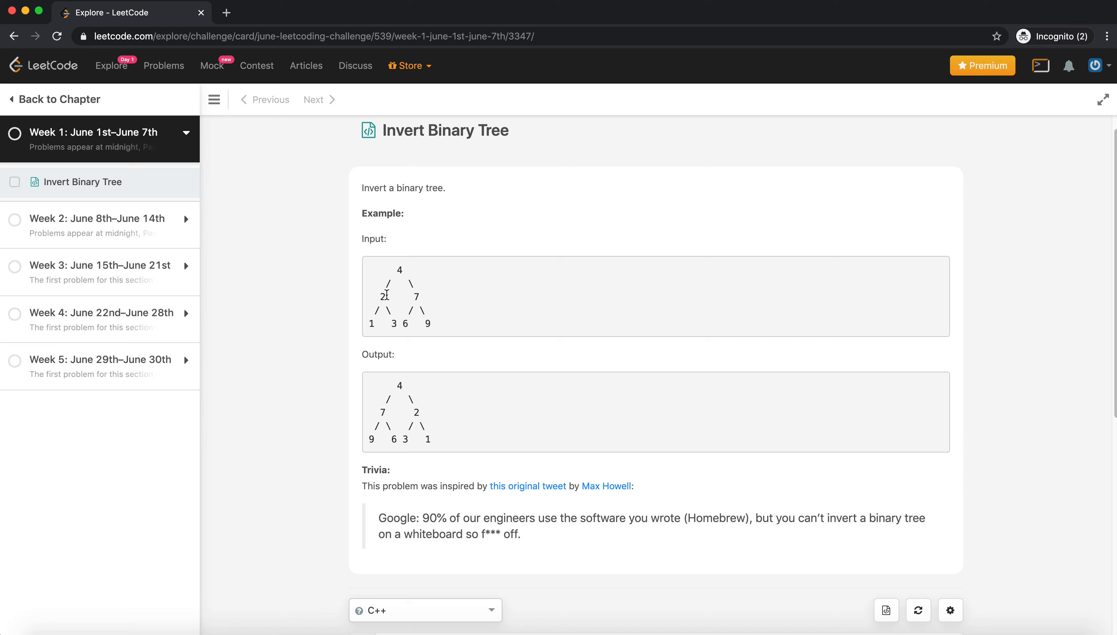
scroll("down", 3)
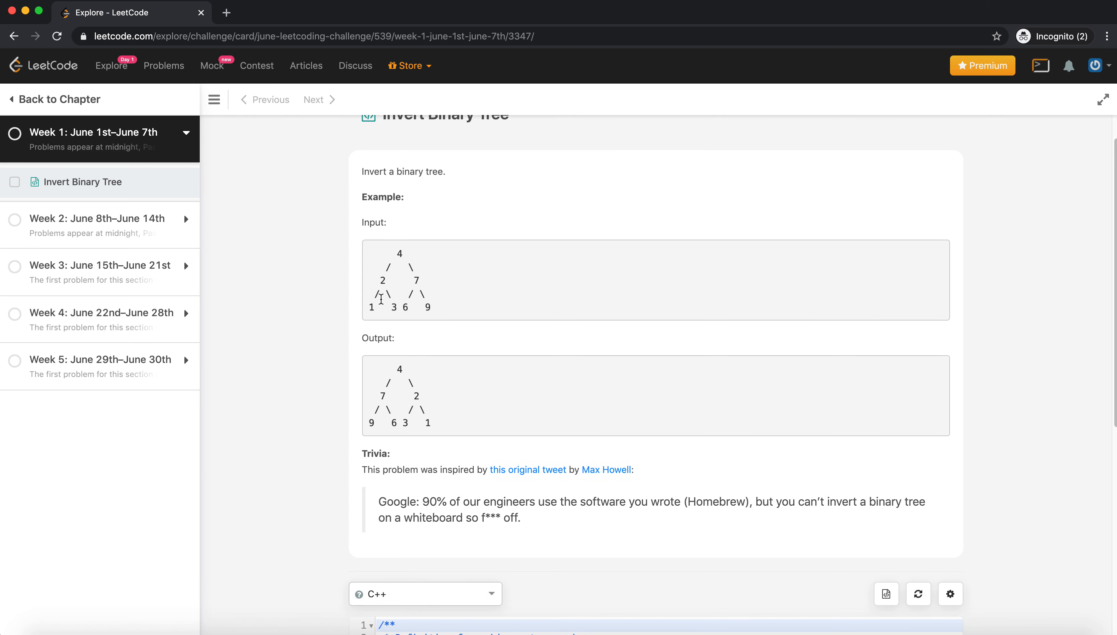
scroll("down", 3)
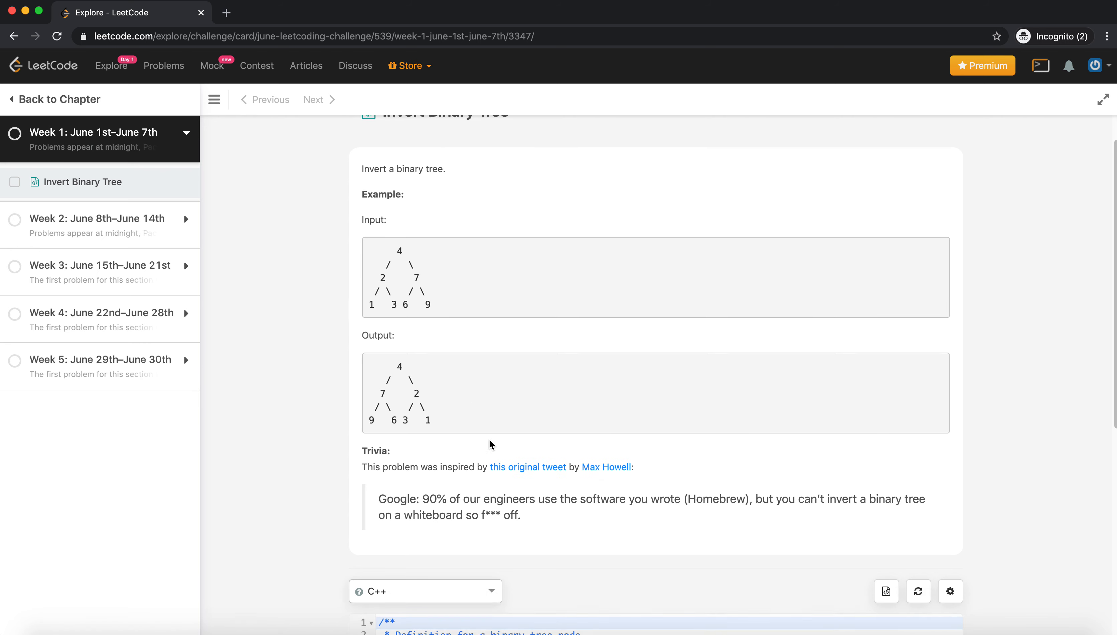
scroll("down", 3)
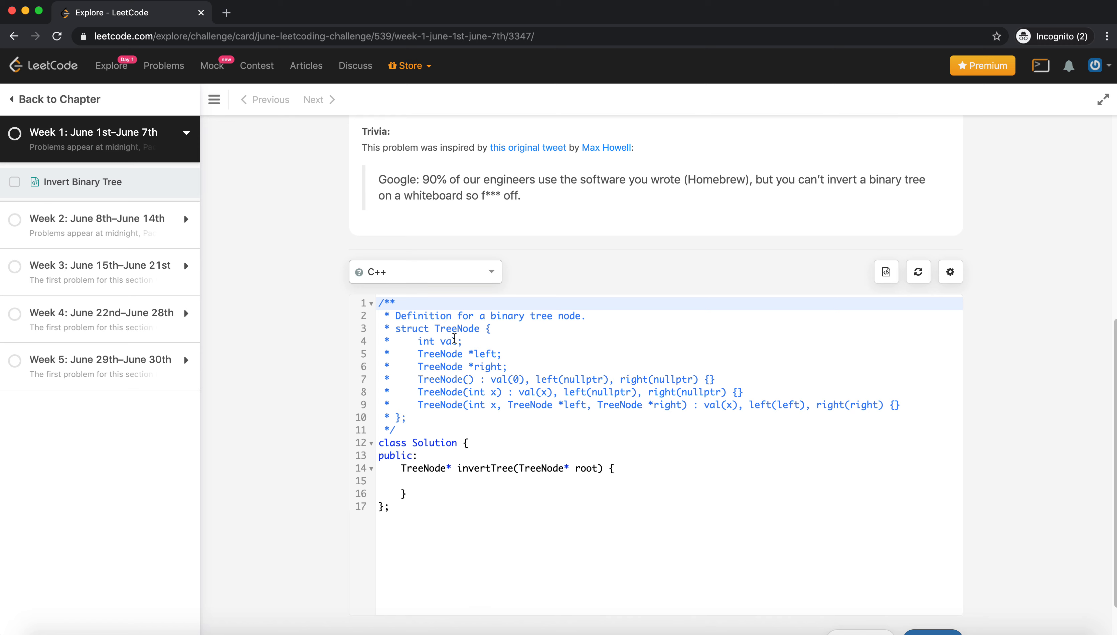
left_click(425, 271)
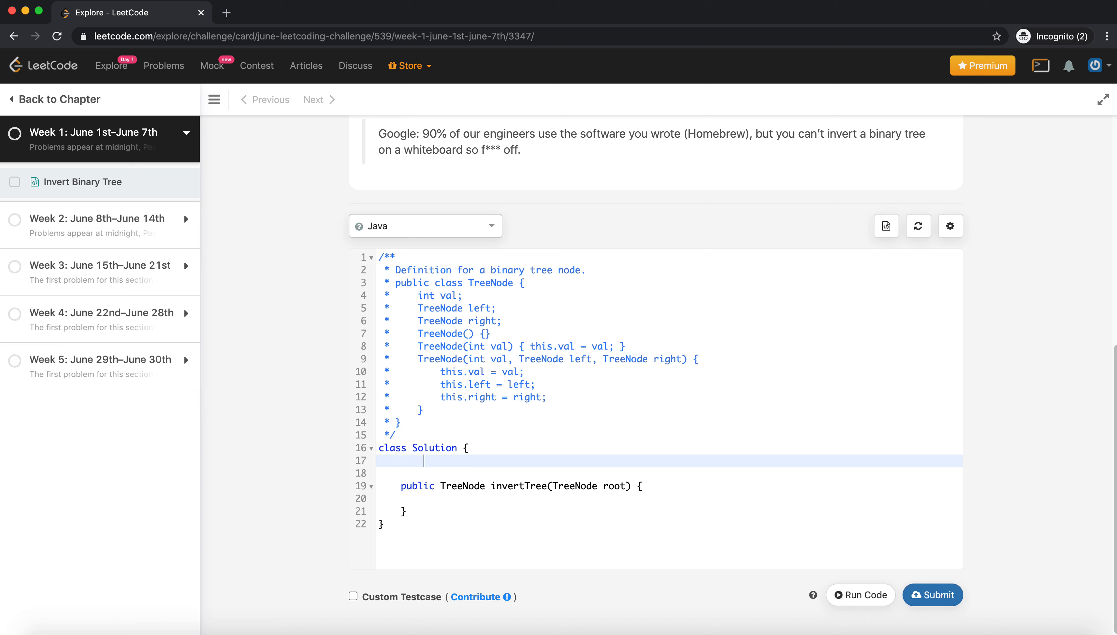
Write public TreeNode traverse(TreeNode root) with an if (root == null) return root; guard.
type("public")
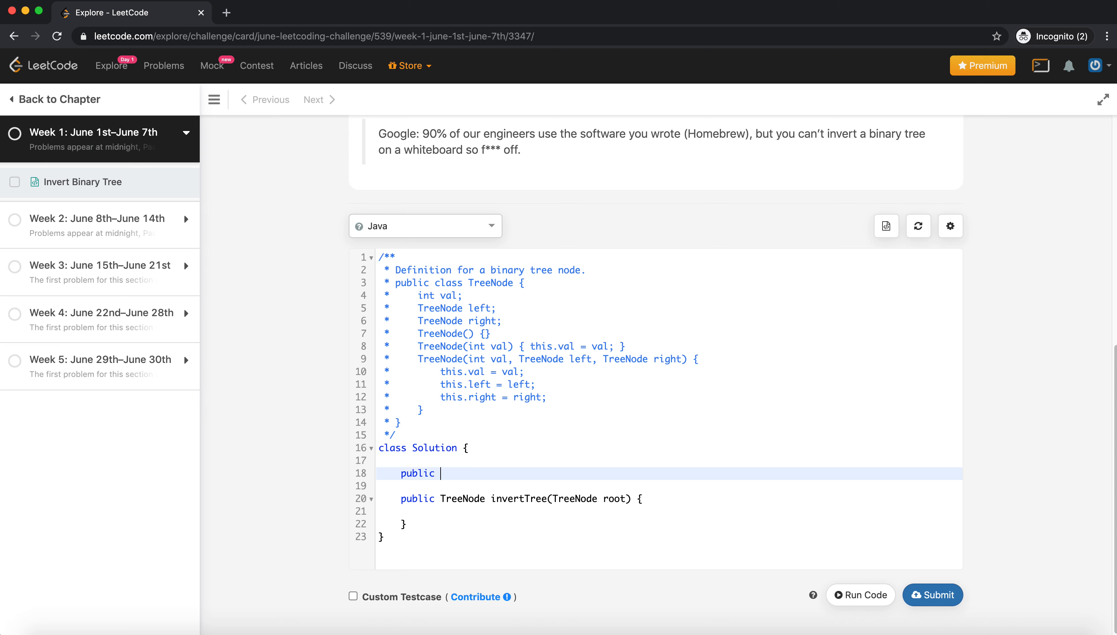
type("TreeNode")
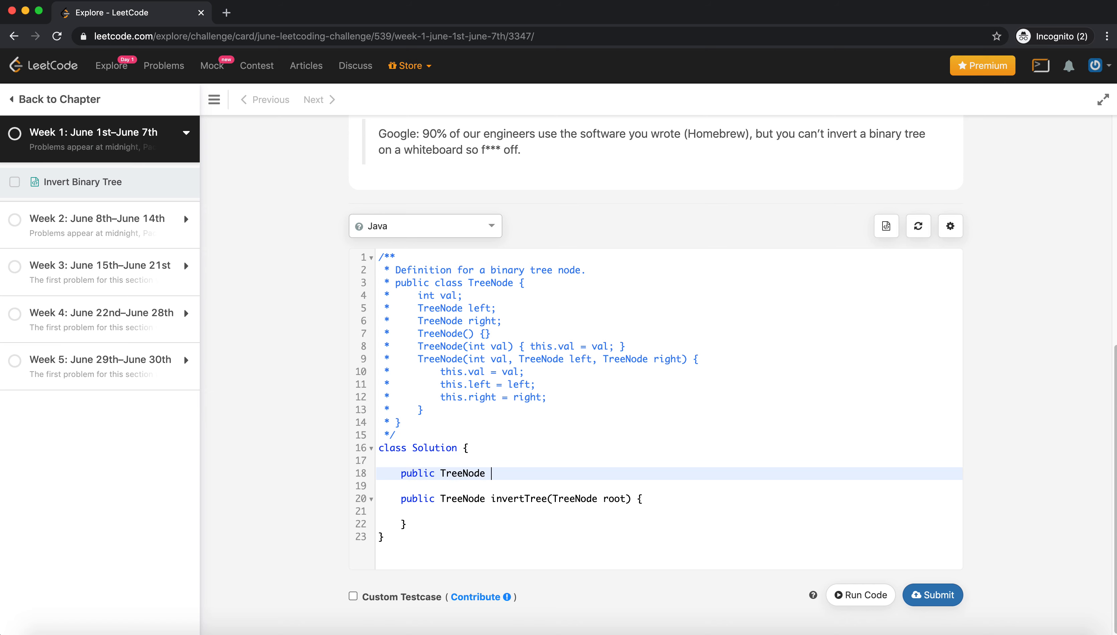
type("traverse")
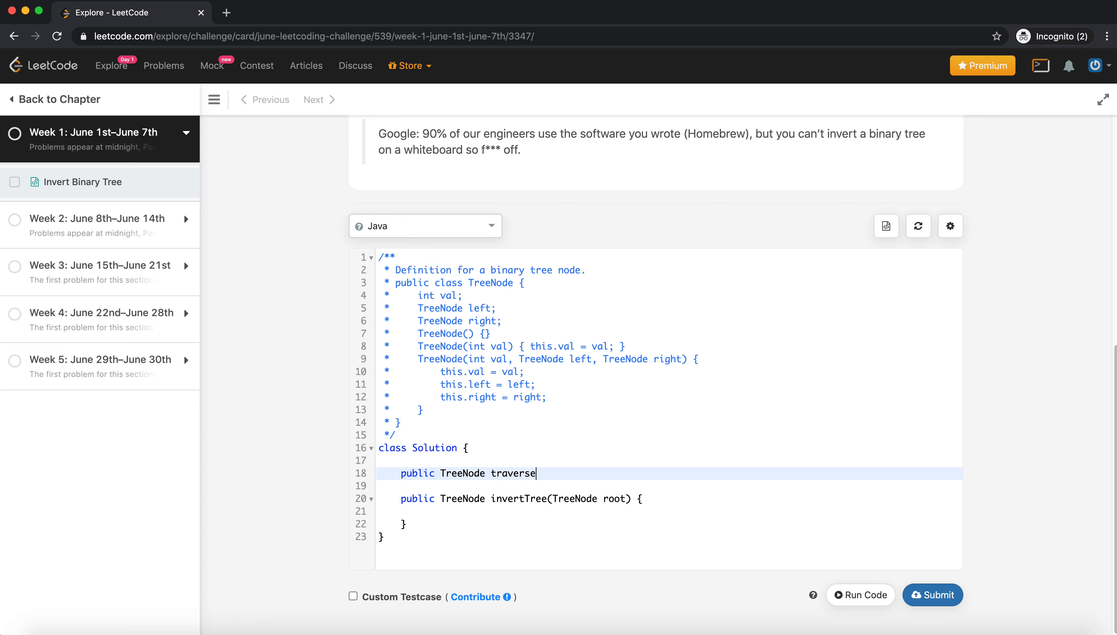
type("(TreeNode root) {")
type("if(r")
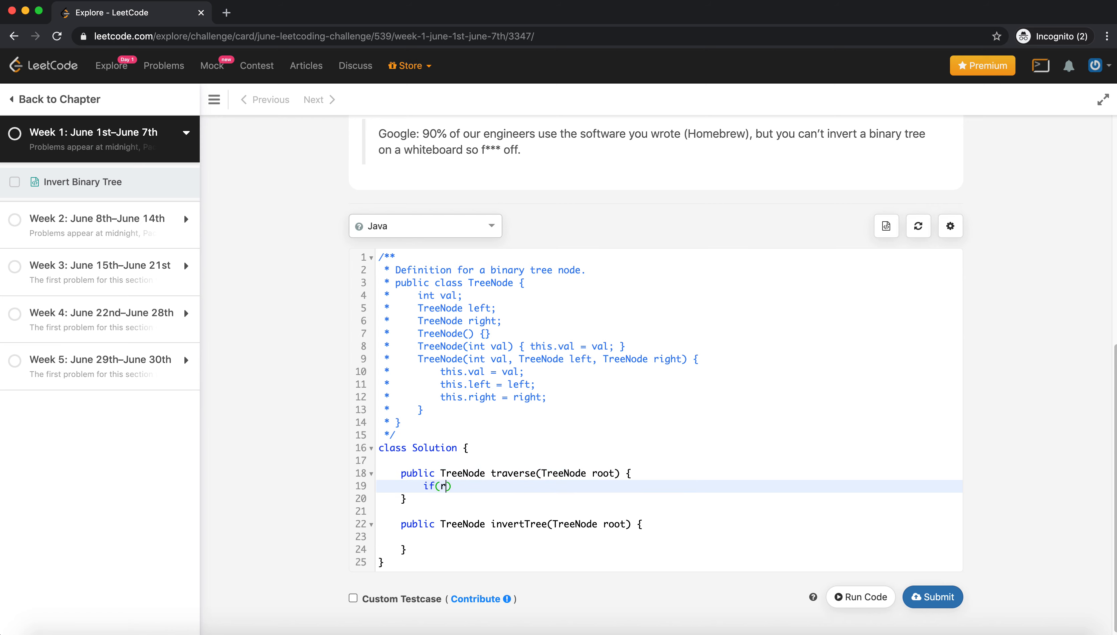
type("oot == null")
type("r")
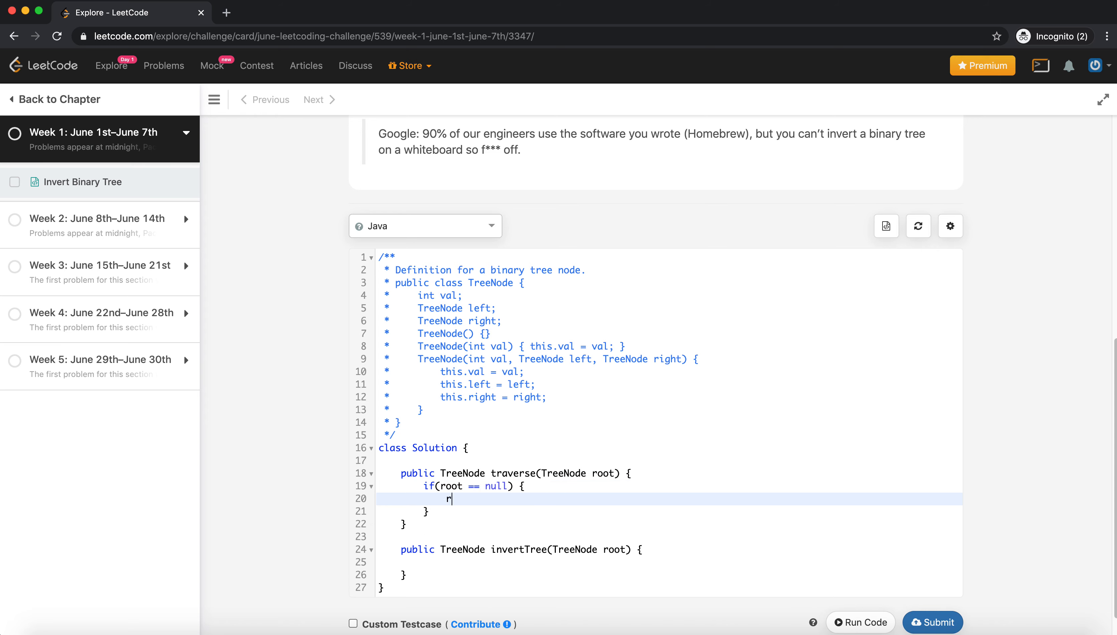
type("eturn")
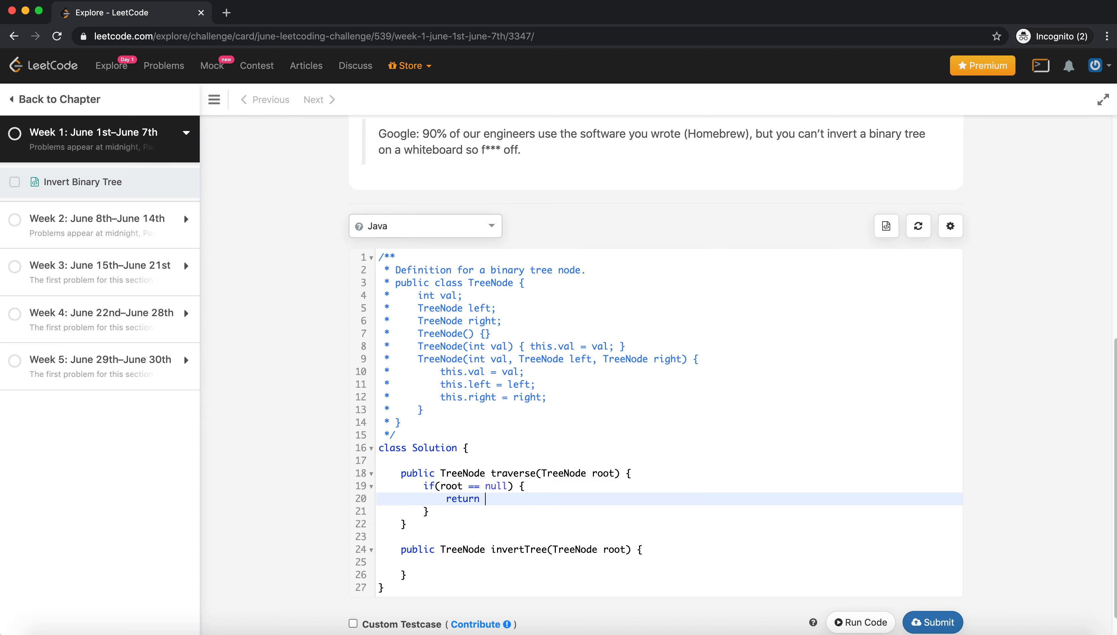
type("root;")
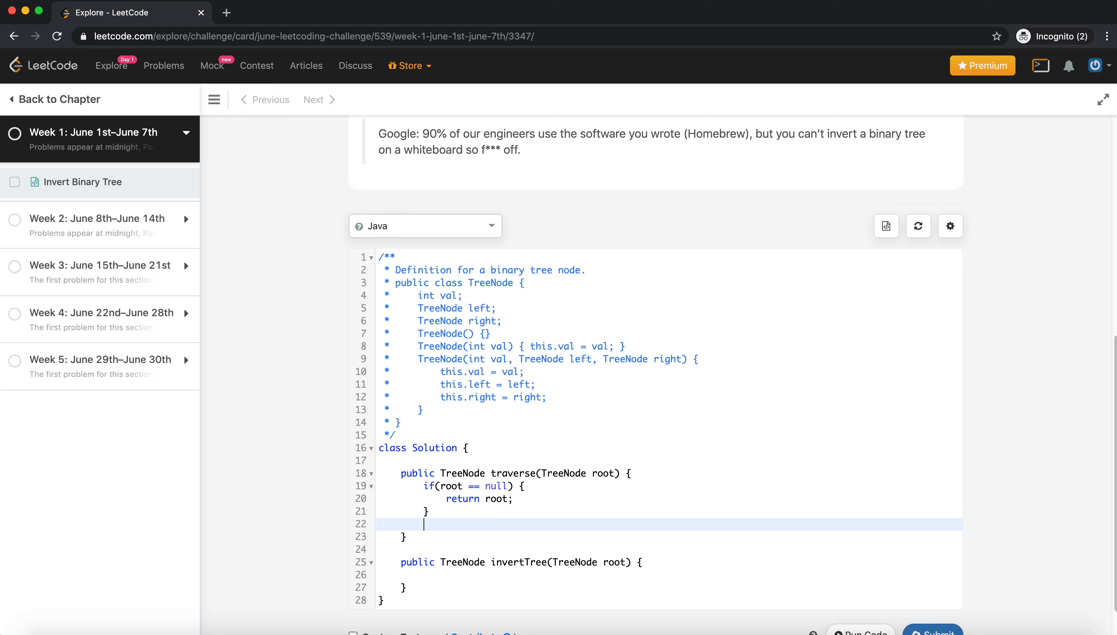
type("if")
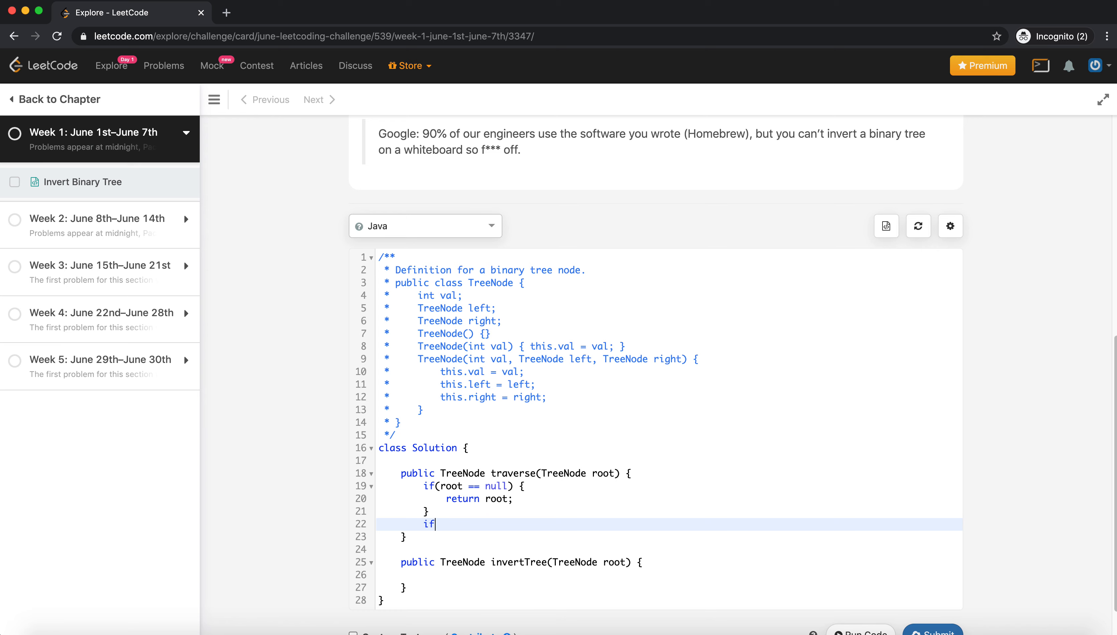
key("Backspace")
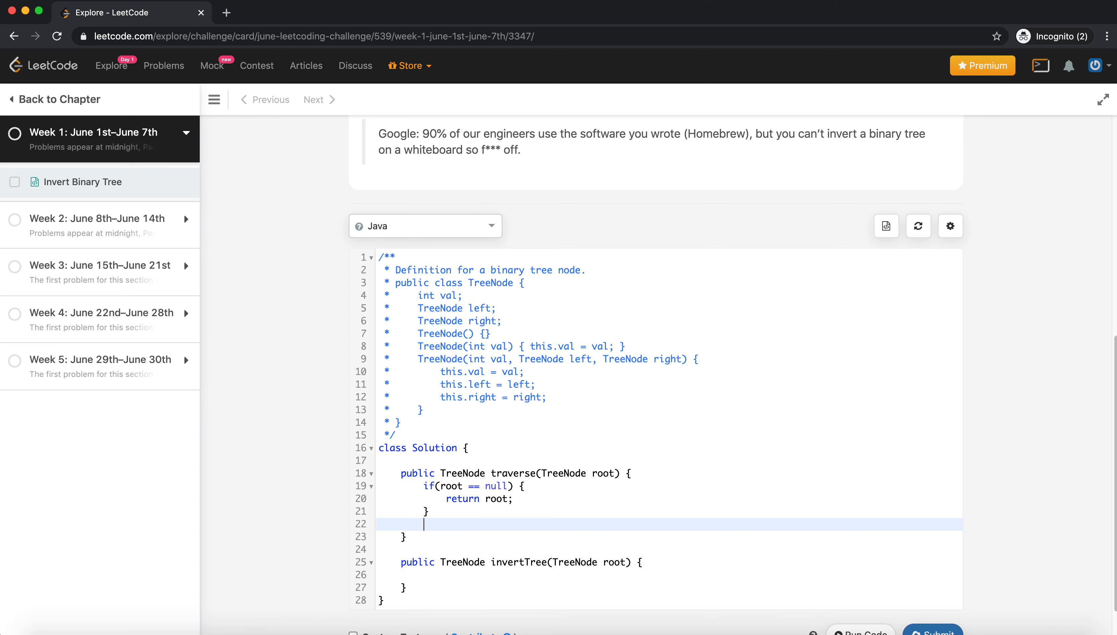
Store root.left and root.right in local TreeNode variables leeft and right.
type("TreeNode leeft = r")
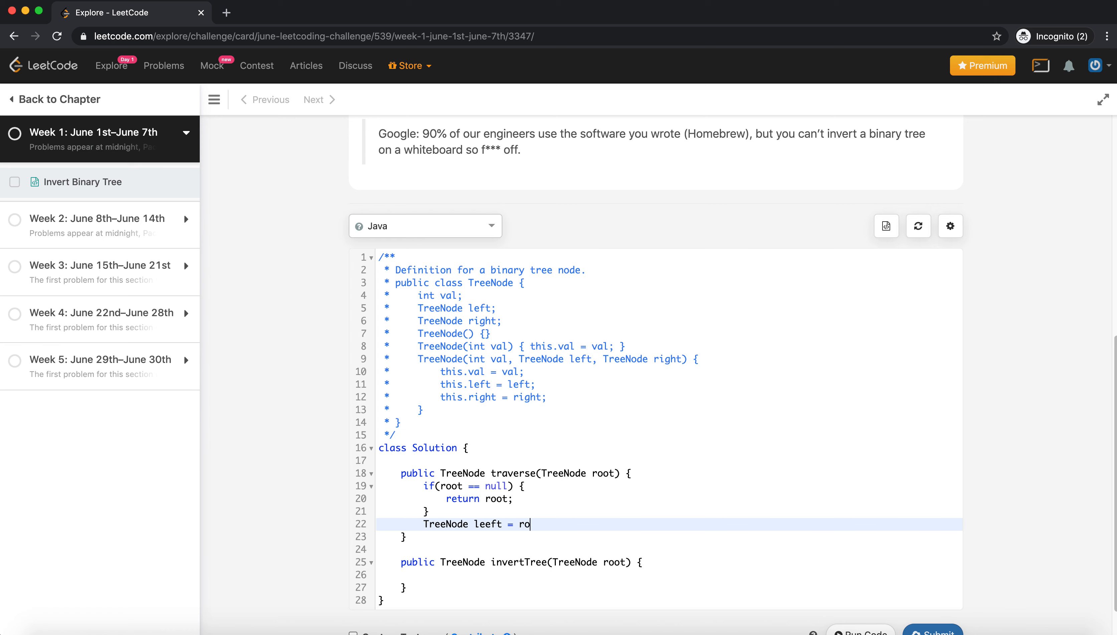
type("ot.left;")
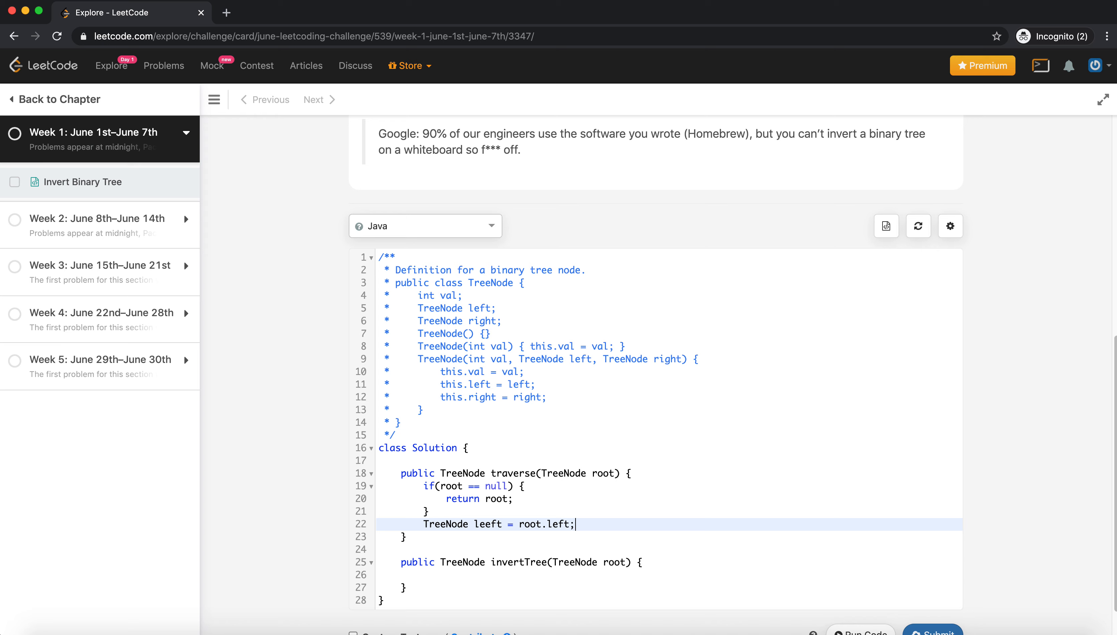
type("TreeNode right = r")
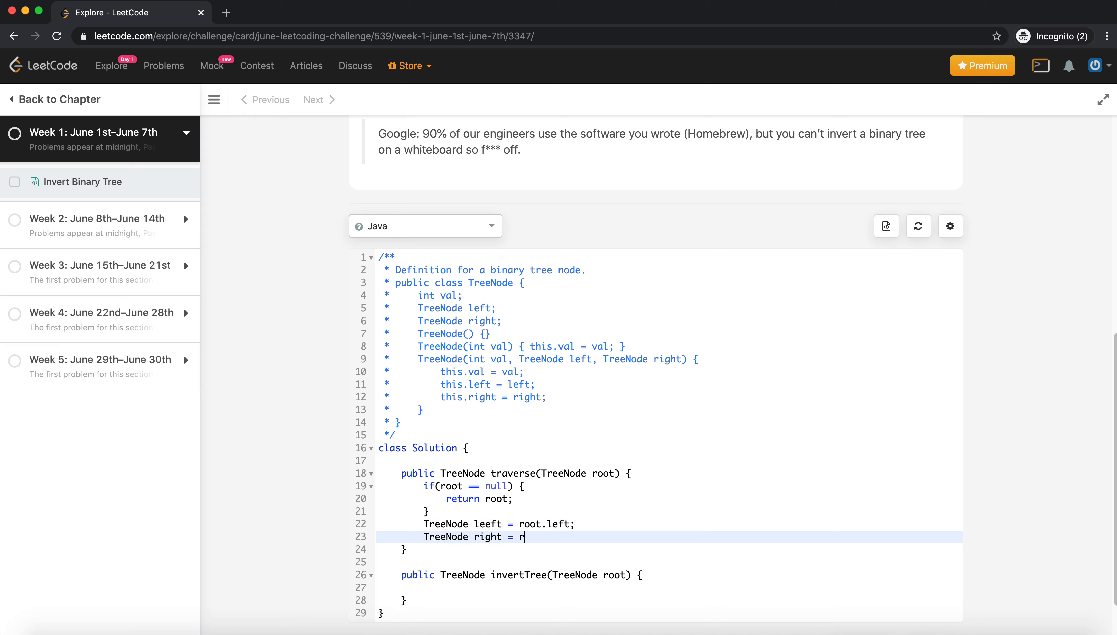
type("oot.ri")
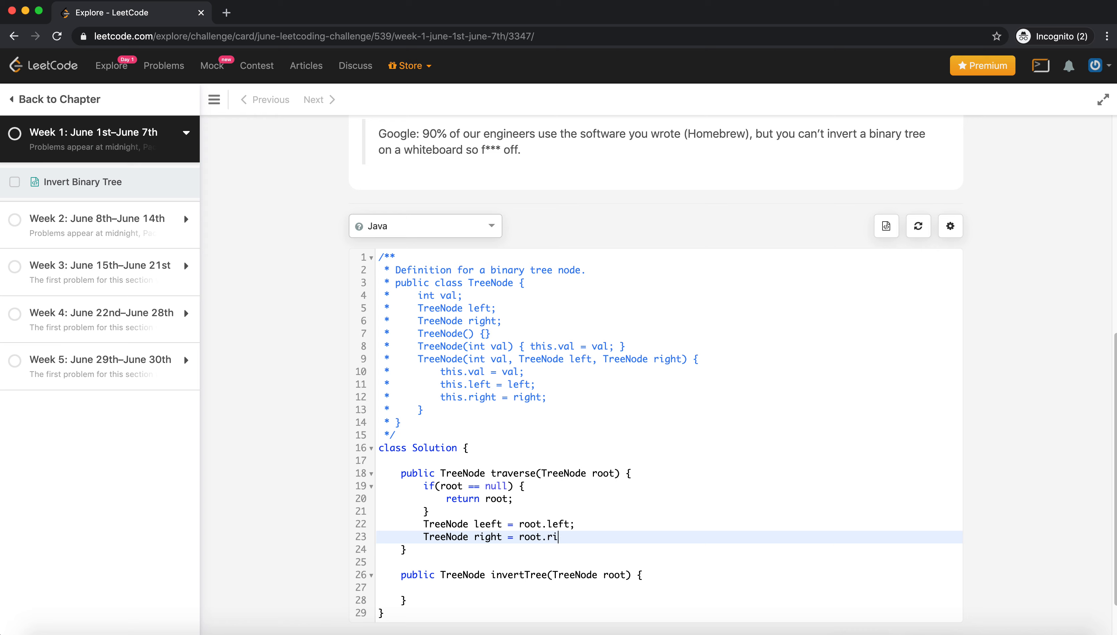
type("ght;")
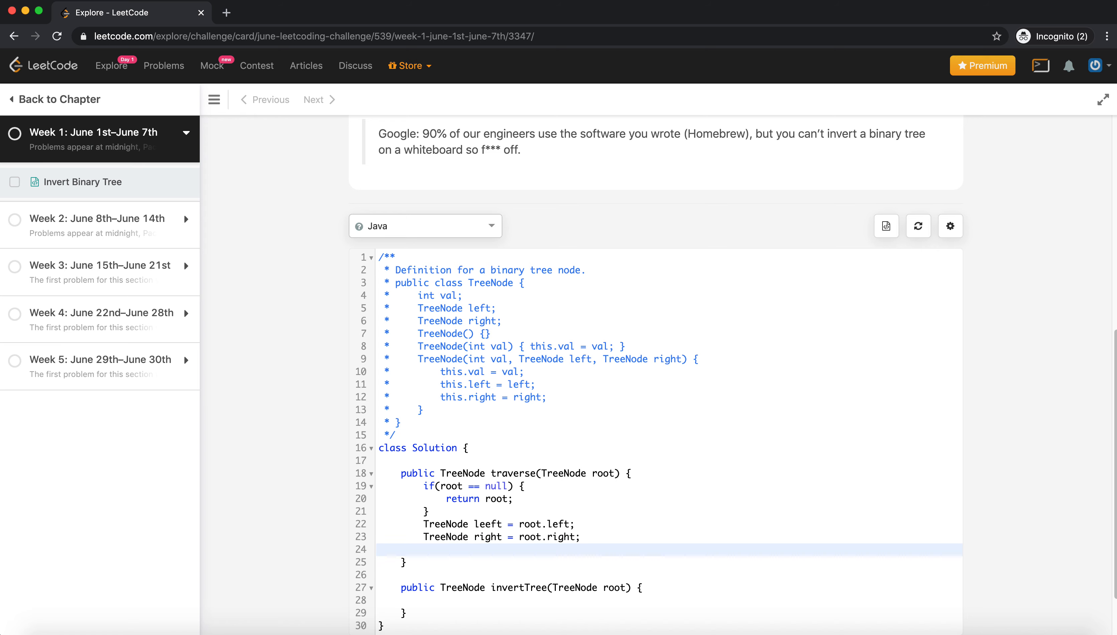
Rename leeft to left and add root.left = right; root.right = left; to swap the children.
left_click(486, 524)
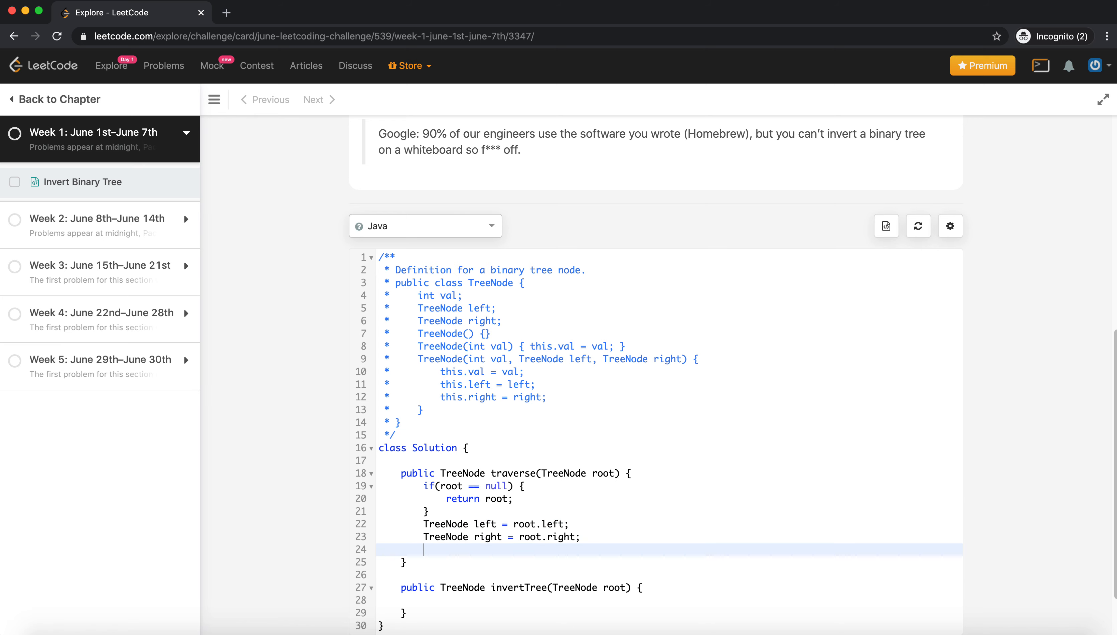
type("root.left = right;")
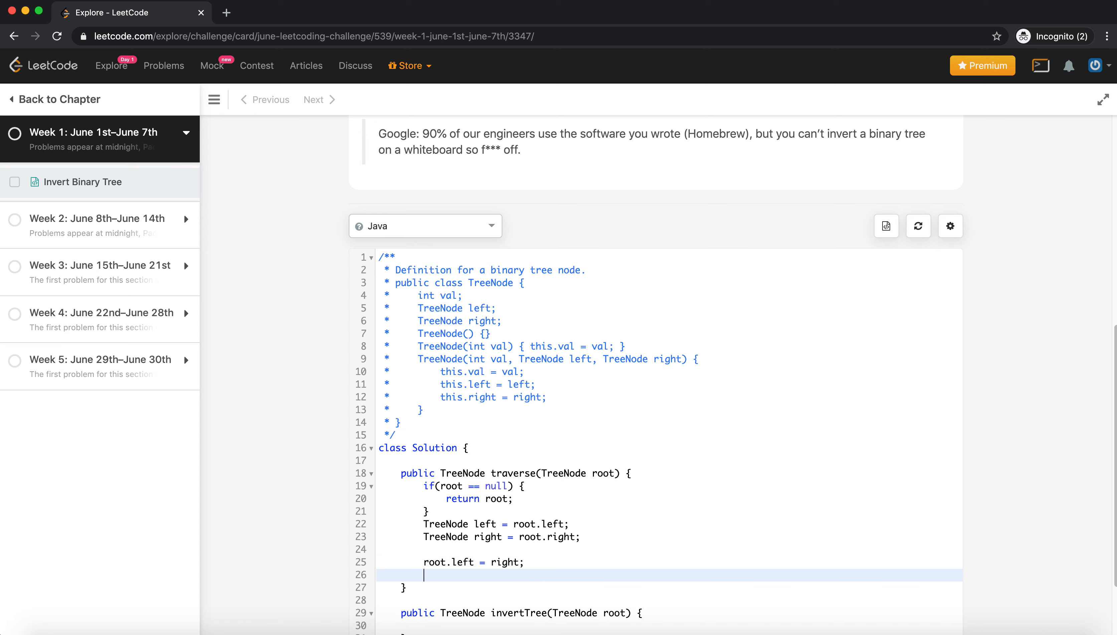
type("root.right =")
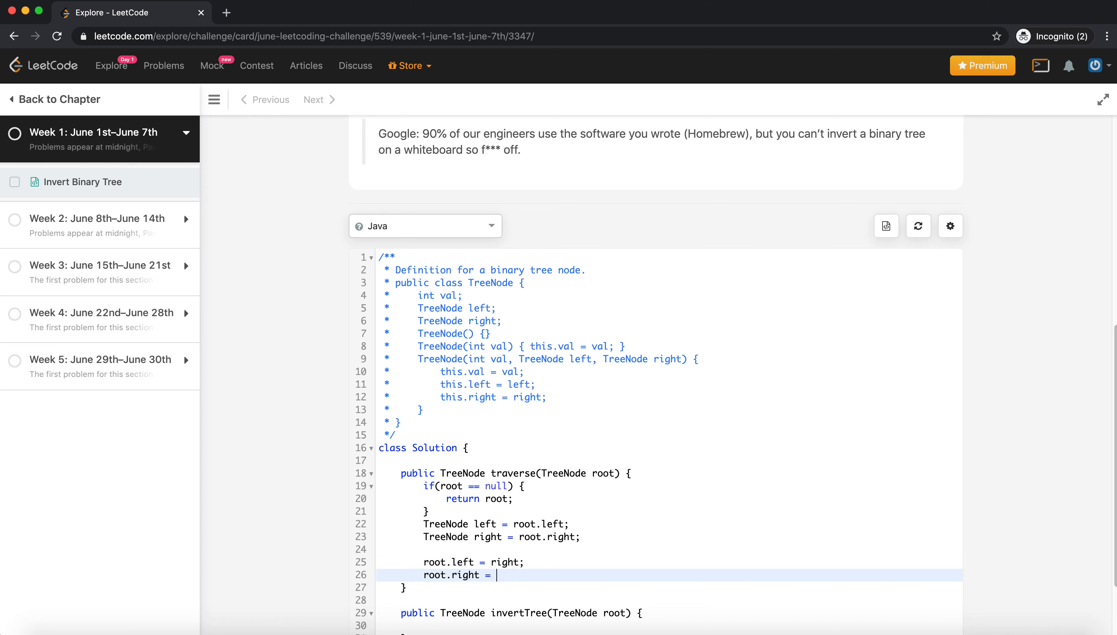
type("left;")
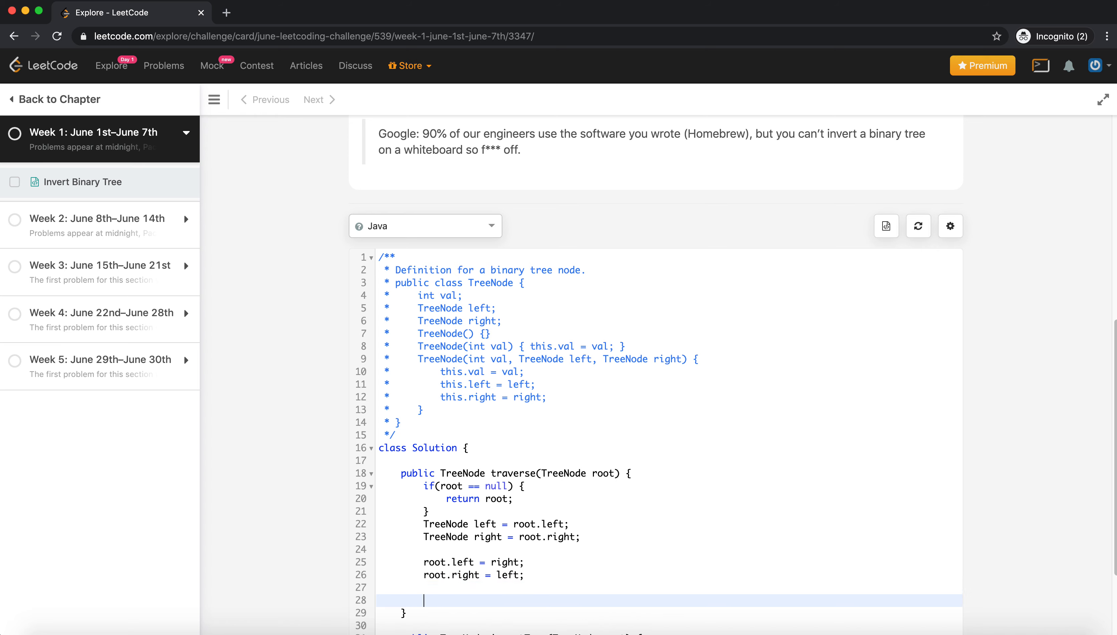
Recurse with traverse(root.left); traverse(root.right); and return root from the helper.
type("traverse(root.")
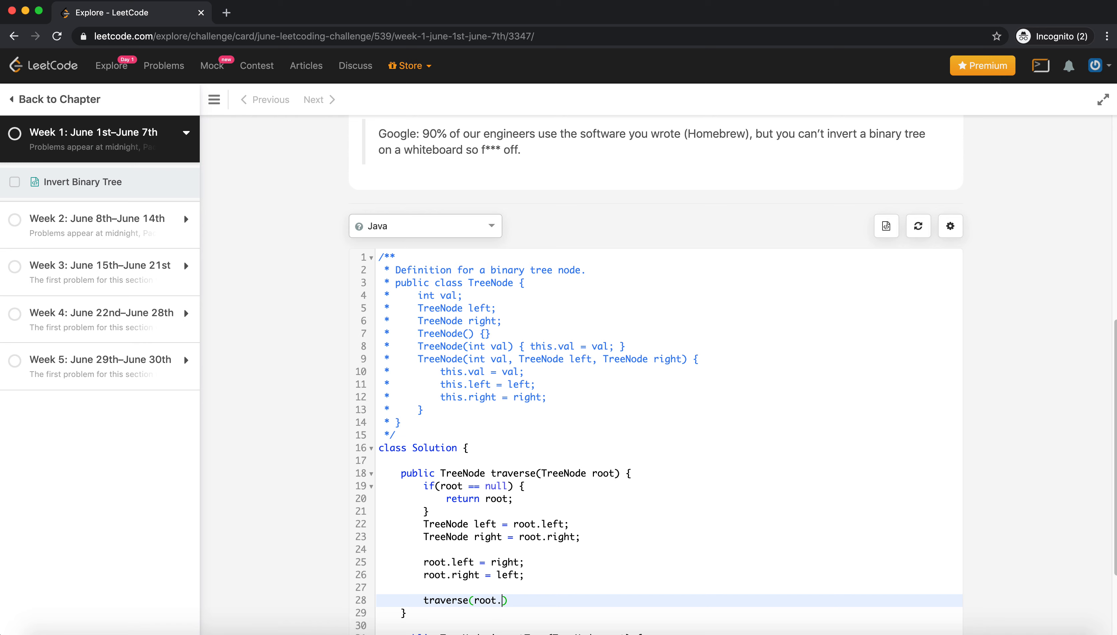
type("left);")
type("trav")
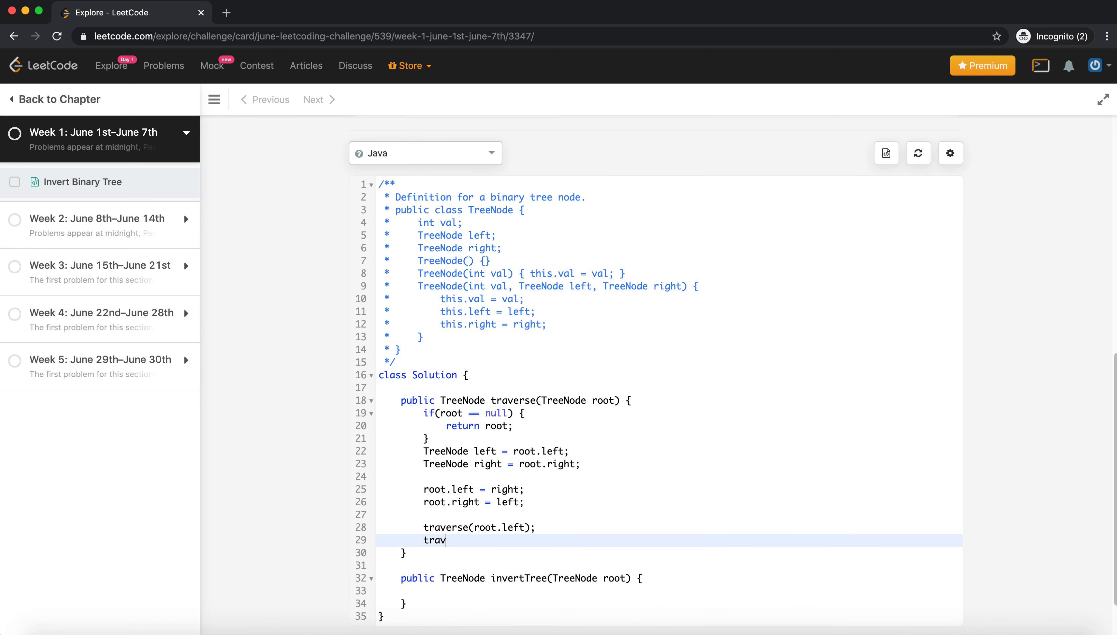
type("erse(root.right);")
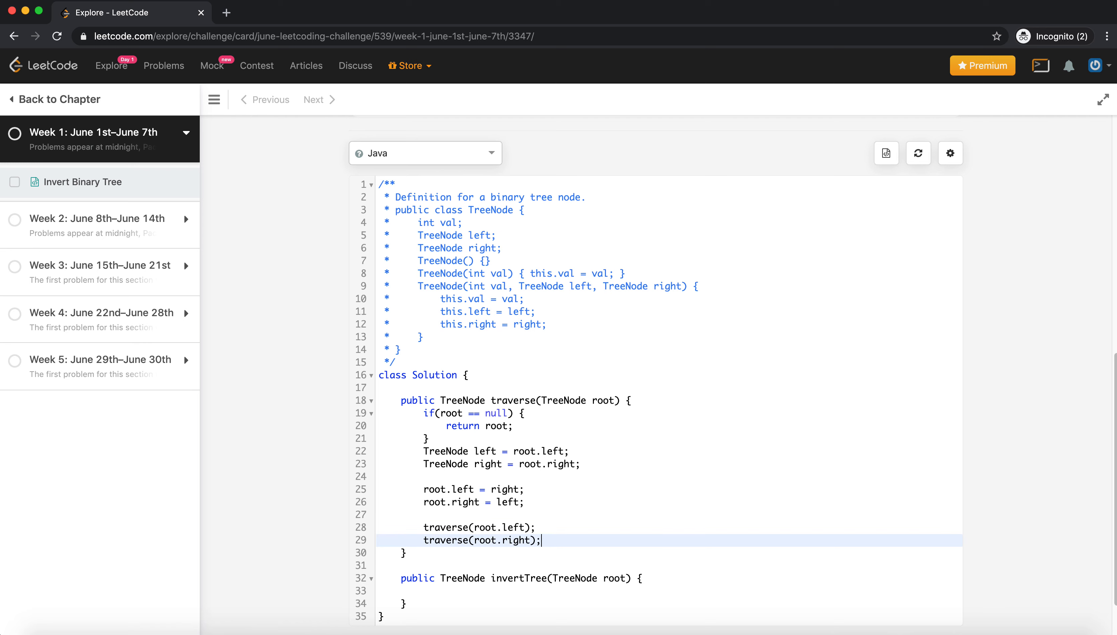
type("return root;")
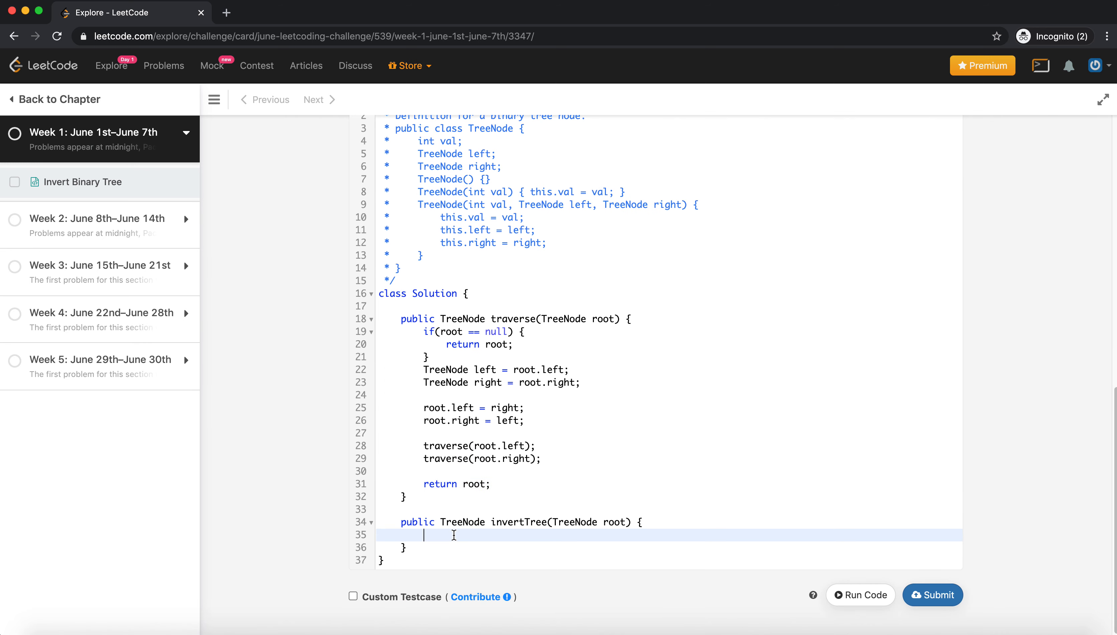
Make invertTree return traverse(root), run it to match [4,7,2,9,6,3,1], and submit the solution.
type("return traverse(root);")
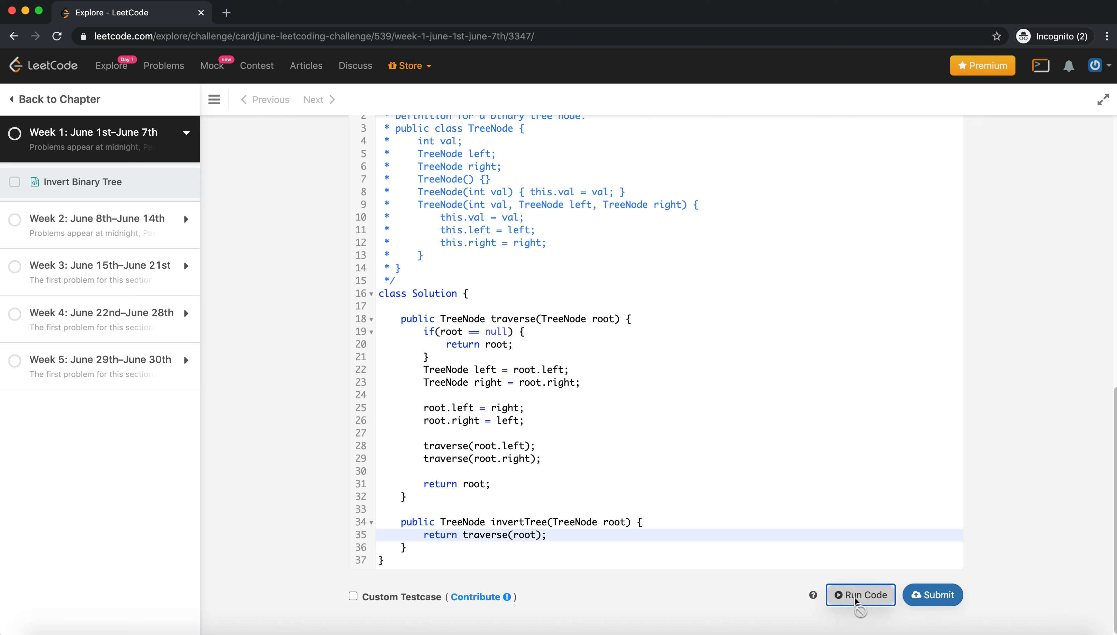
left_click(860, 595)
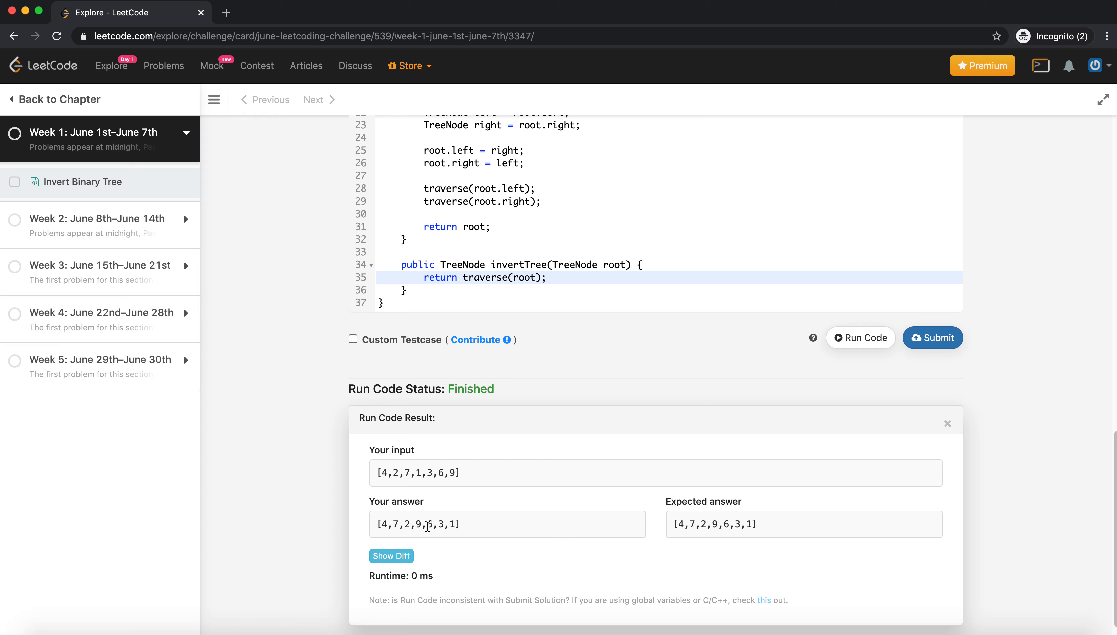
mouse_move(412, 539)
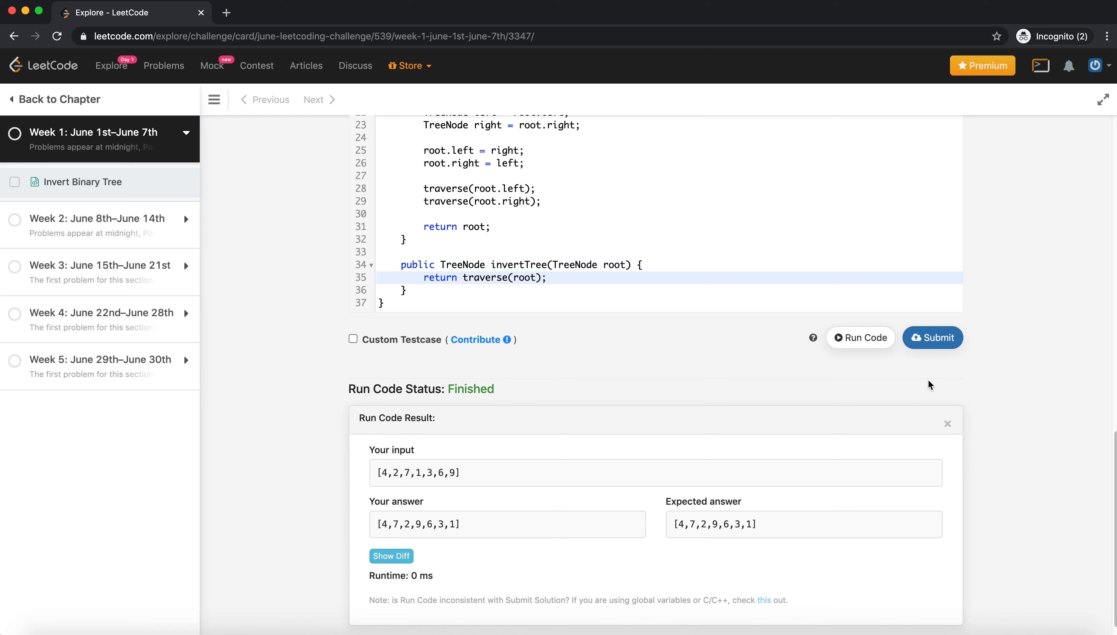
left_click(933, 337)
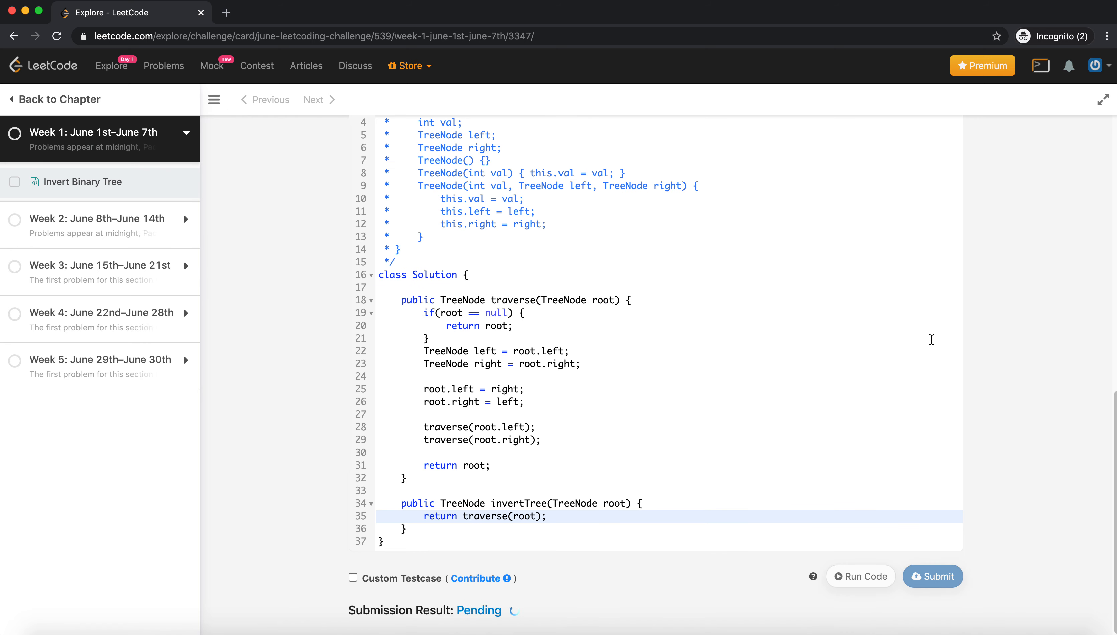